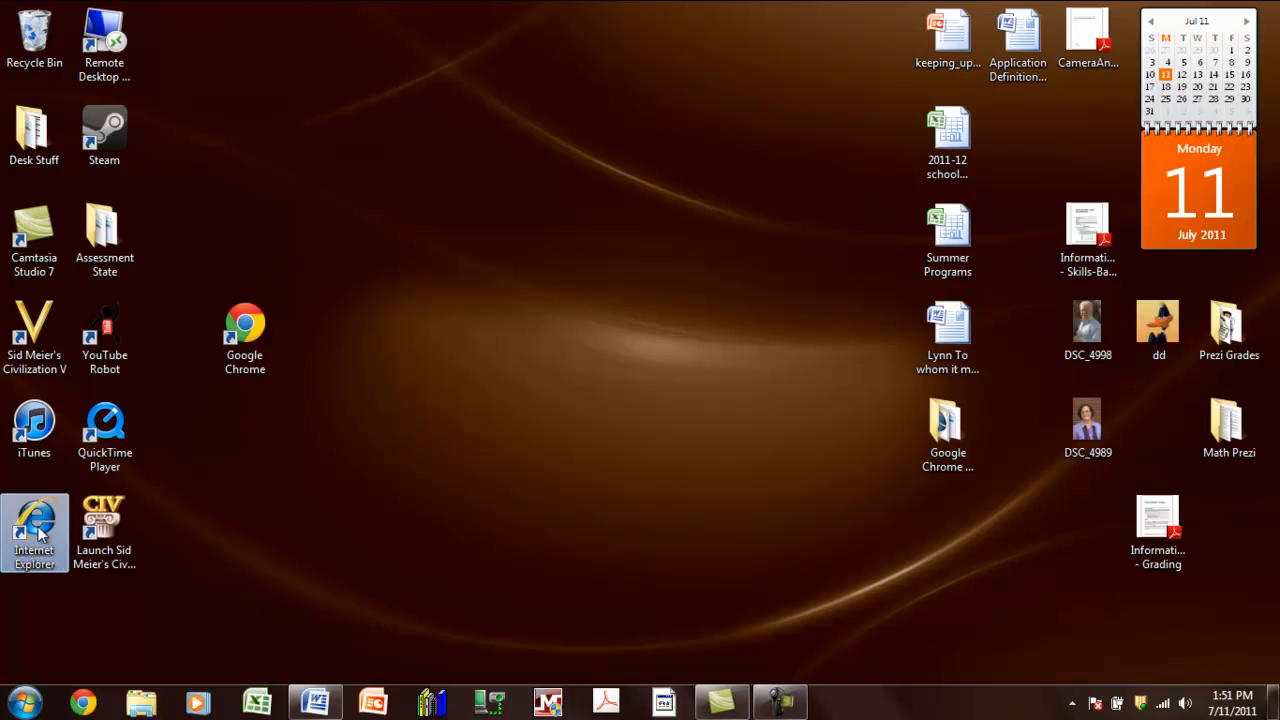
# Launch Internet Explorer on the Roanoke City Schools page and decline the default-browser prompt
pyautogui.doubleClick(34, 530)
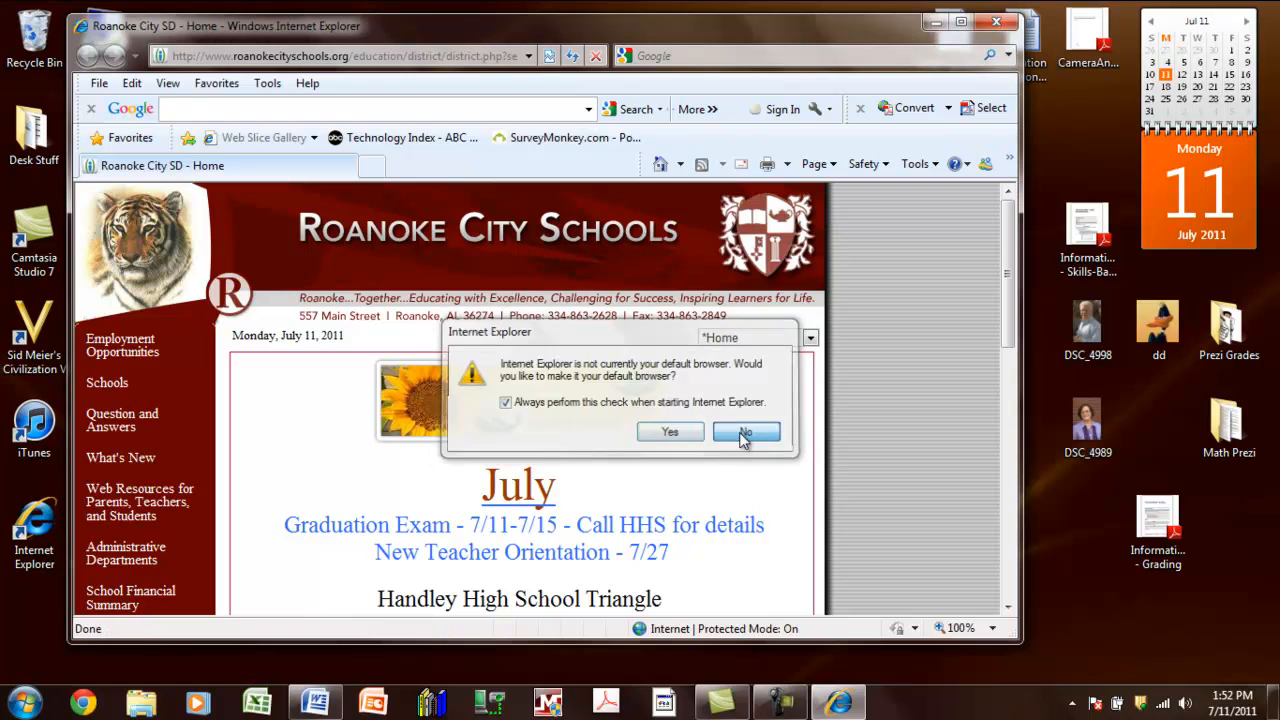
pyautogui.click(746, 432)
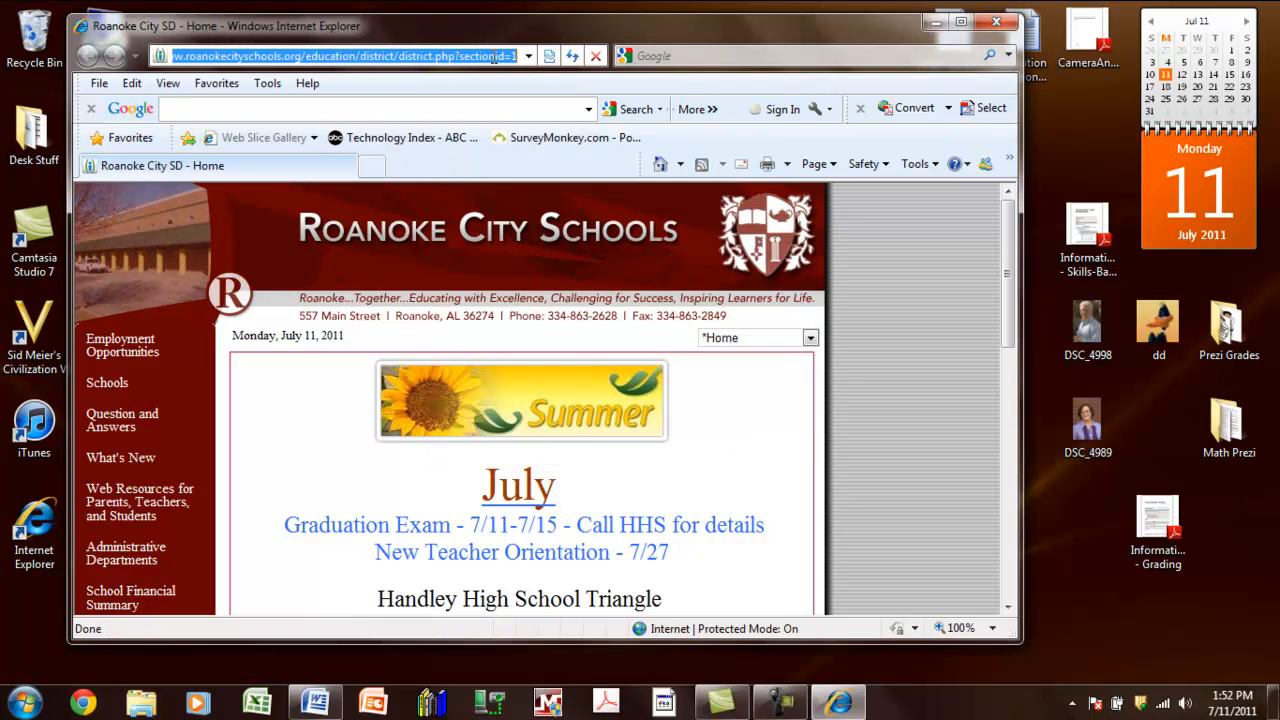
pyautogui.write('ww')
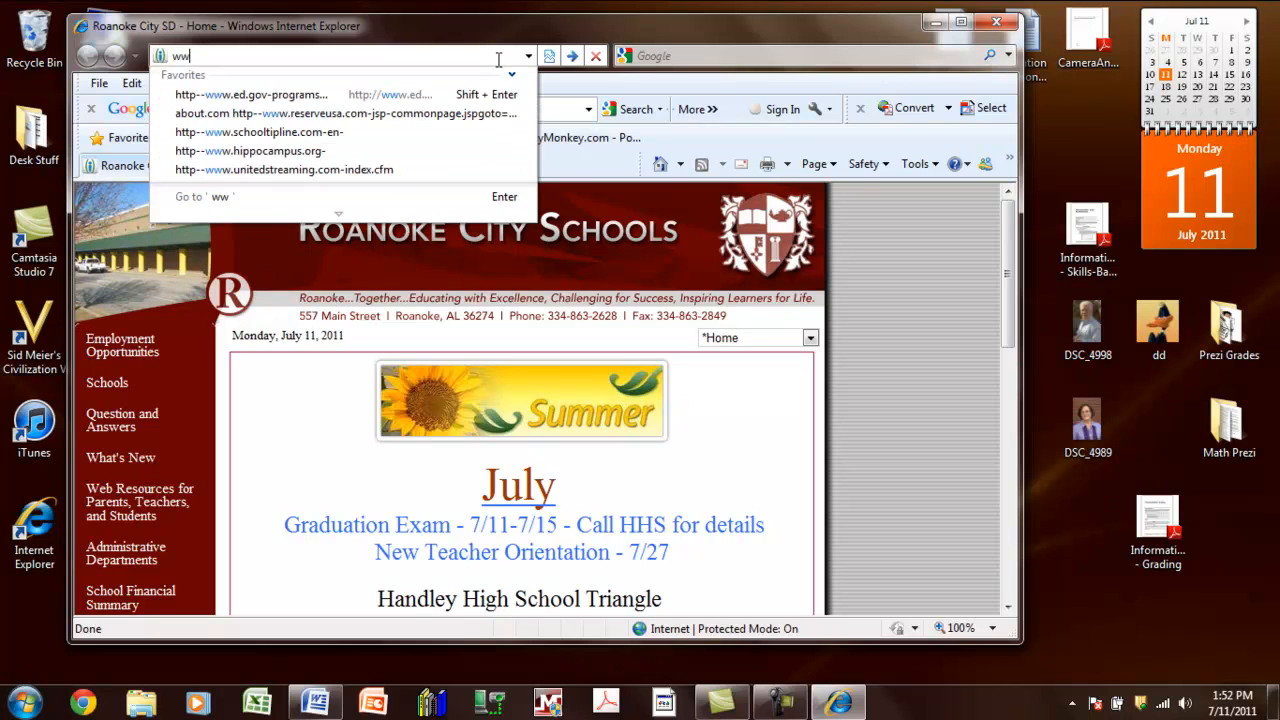
pyautogui.write('w.')
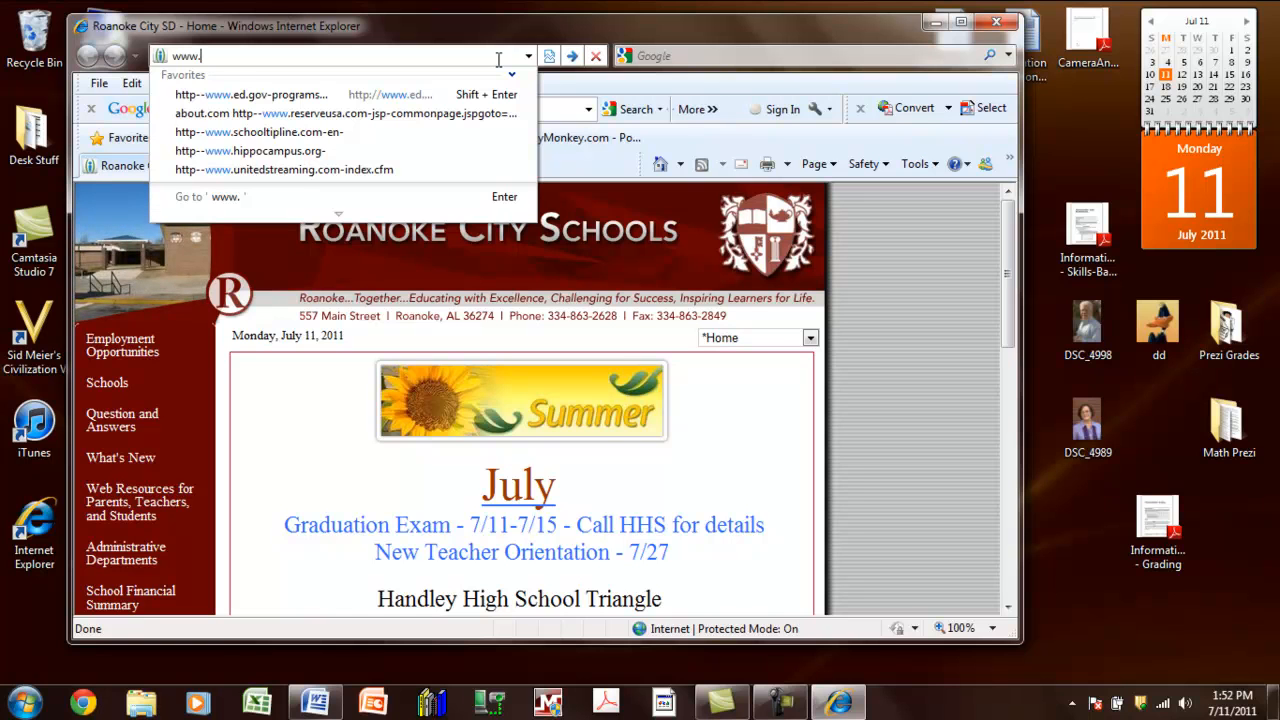
pyautogui.write('google')
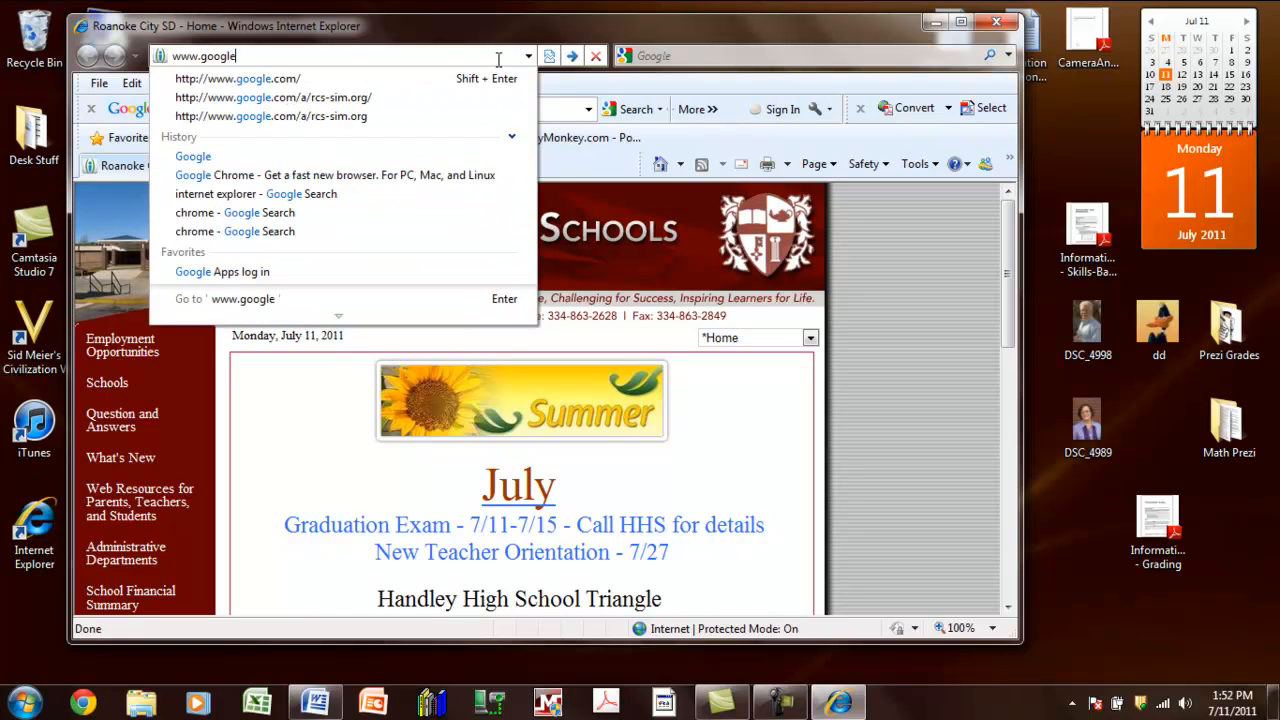
pyautogui.write('.com/')
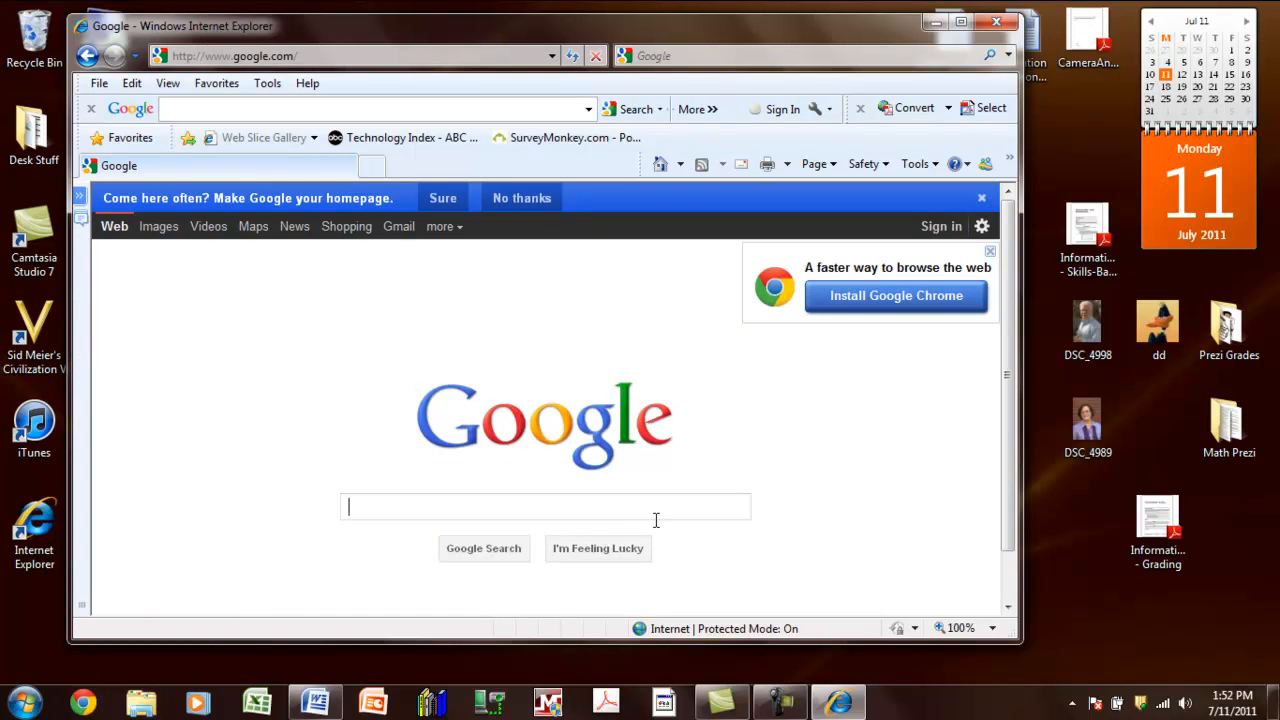
pyautogui.moveTo(896, 300)
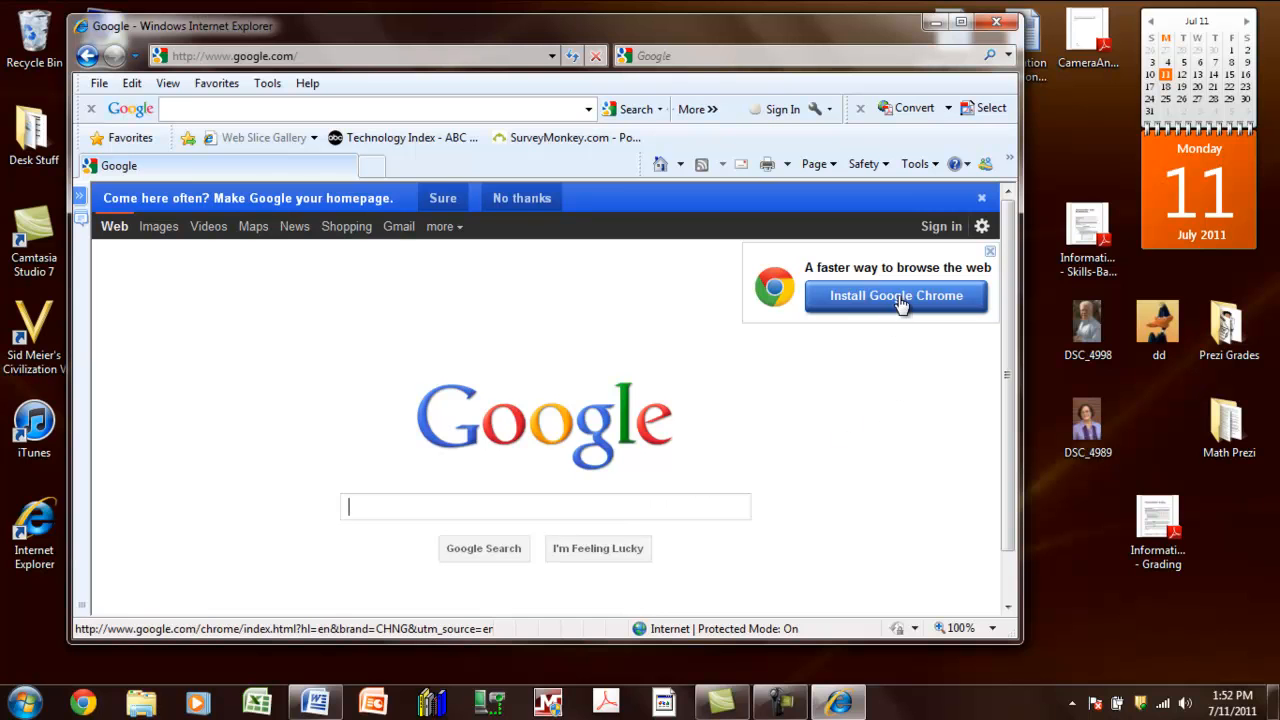
# Follow the Install Google Chrome link to reach the Chrome download page
pyautogui.click(896, 296)
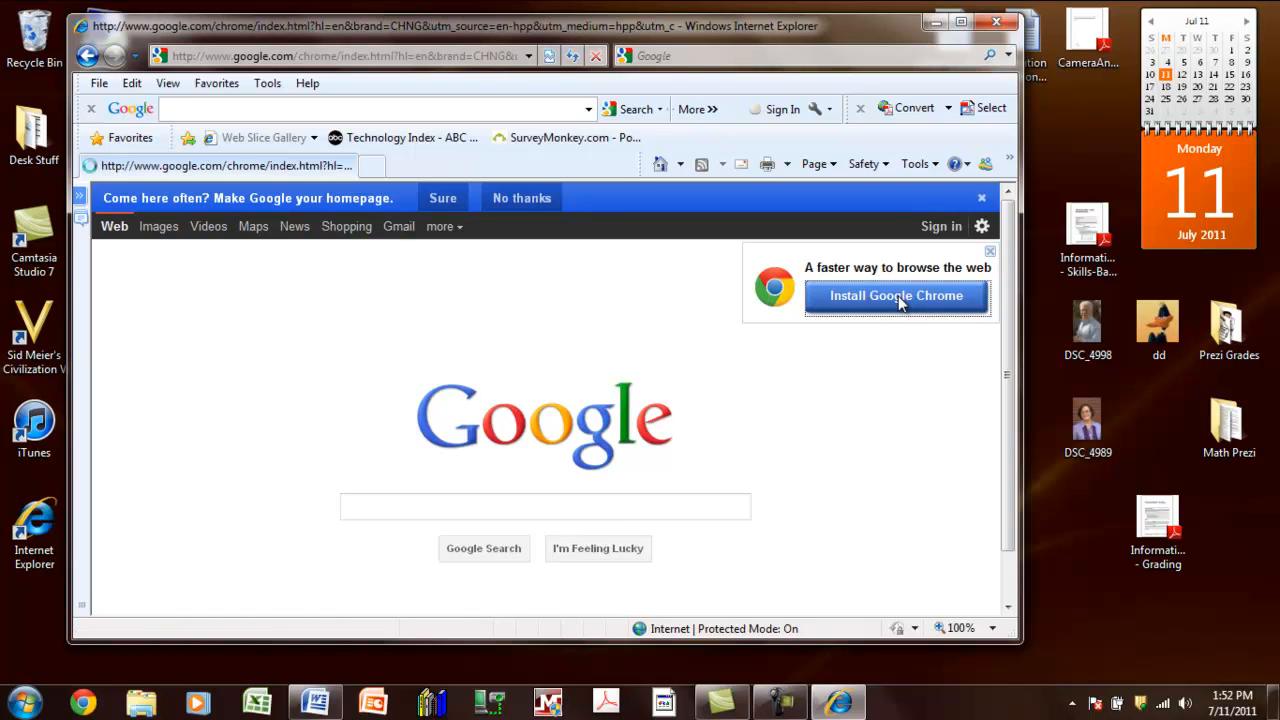
pyautogui.click(896, 296)
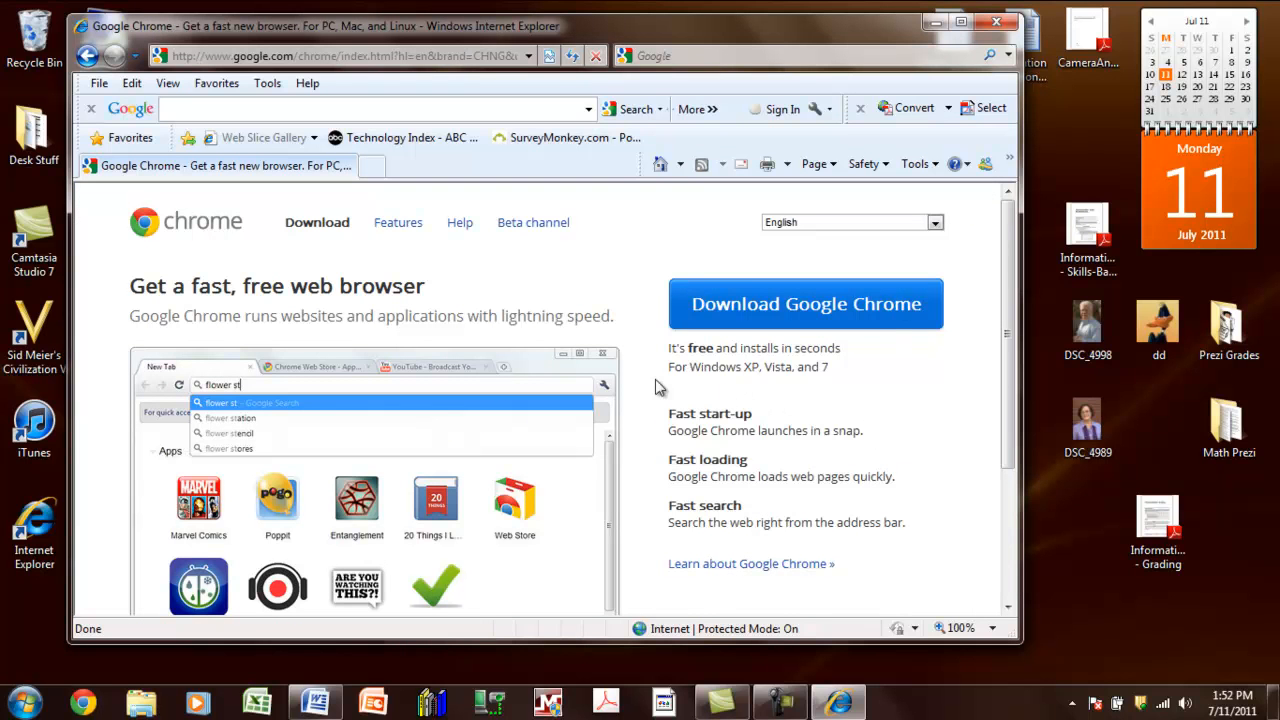
pyautogui.moveTo(876, 324)
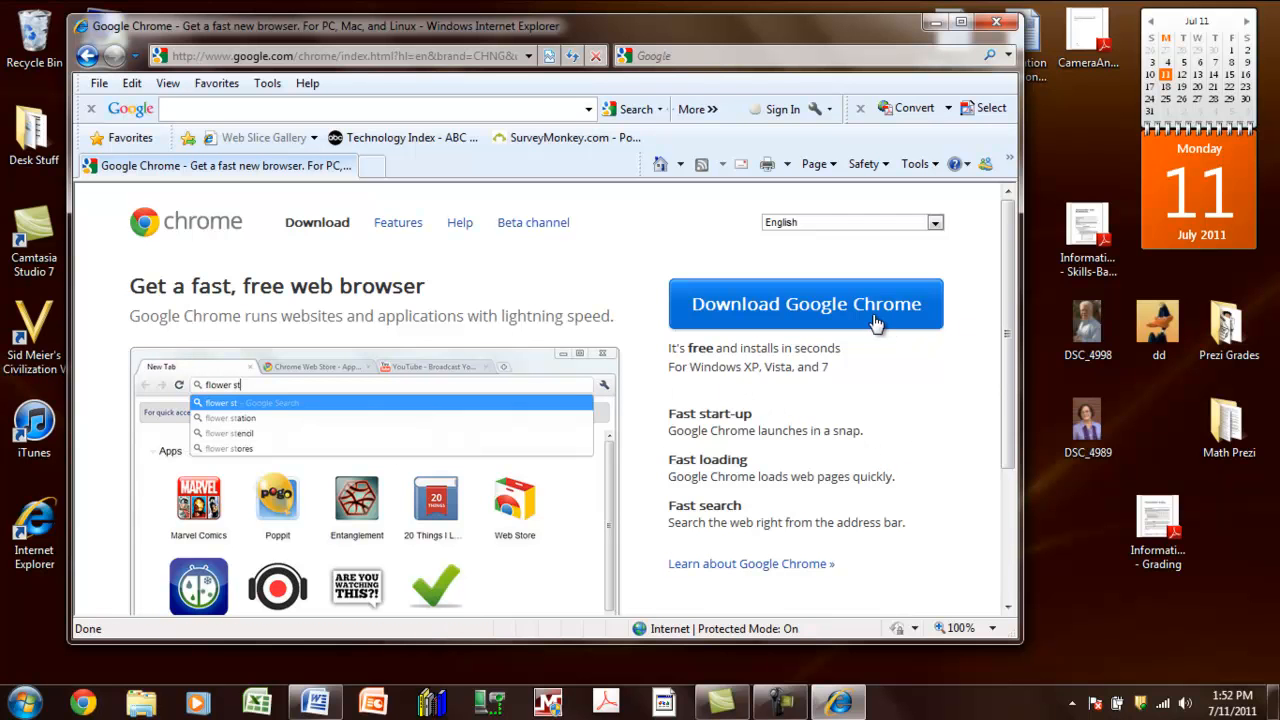
pyautogui.moveTo(890, 304)
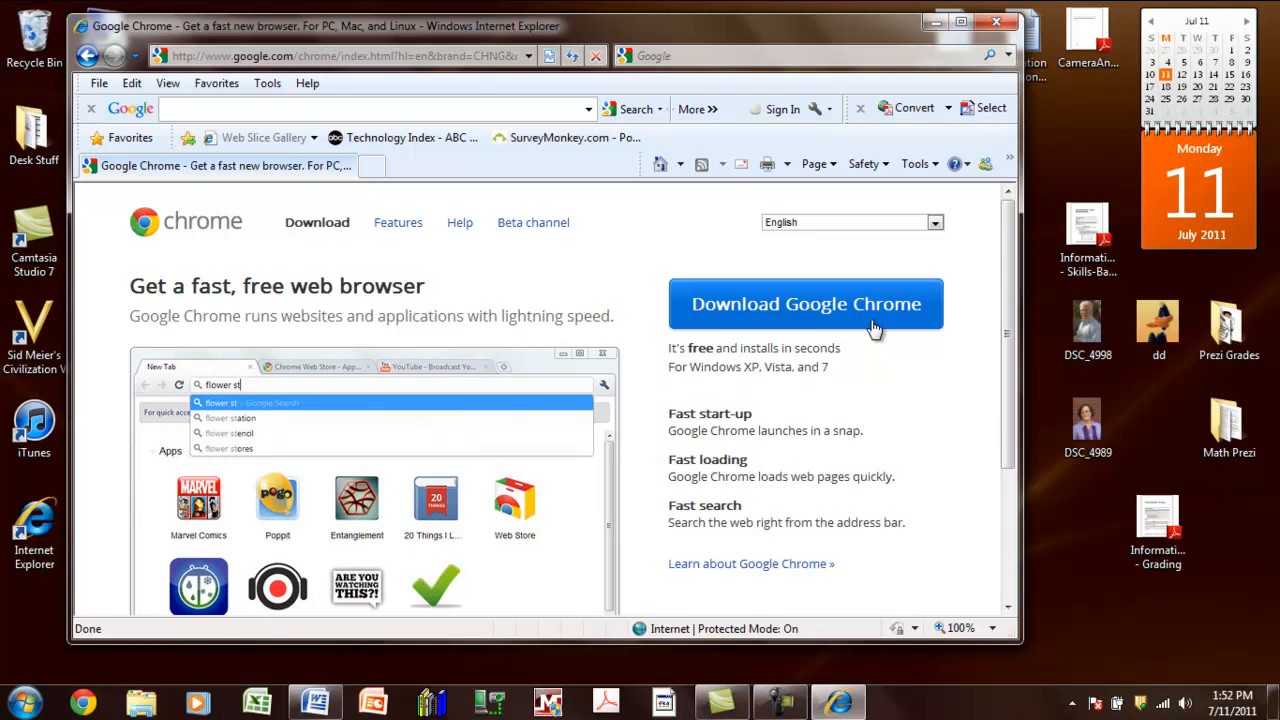
pyautogui.moveTo(988, 36)
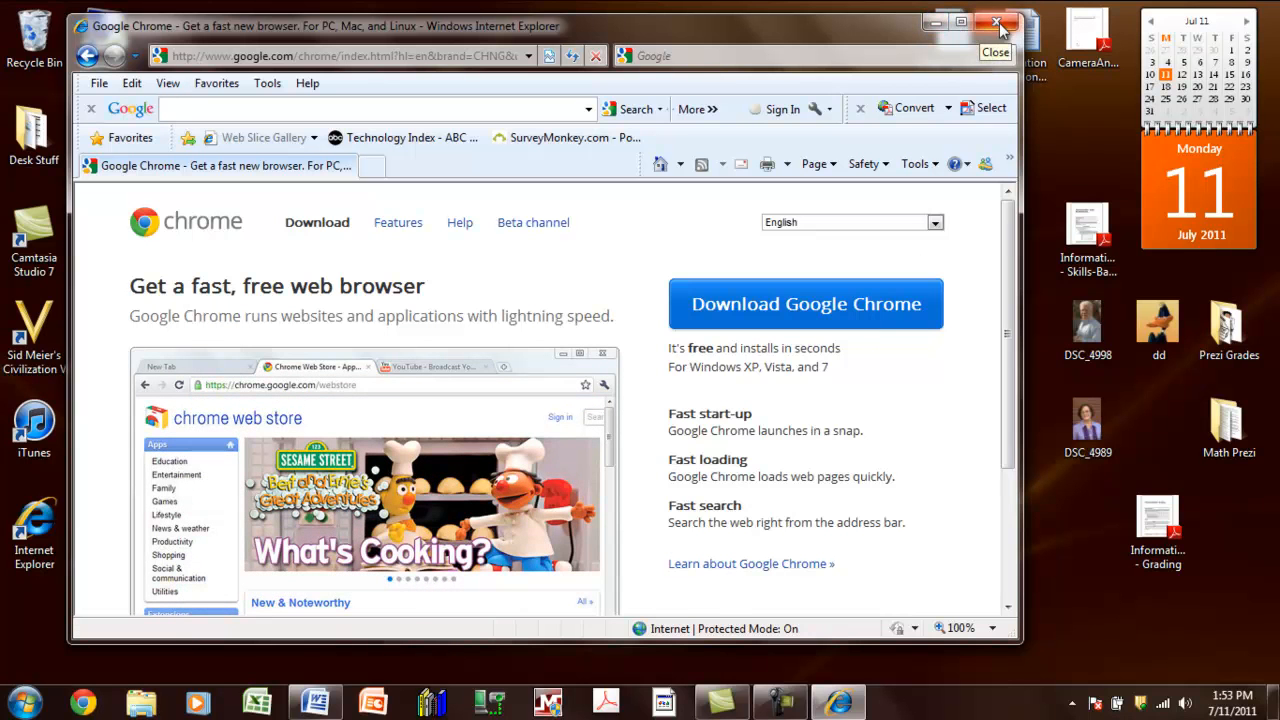
# Close Internet Explorer, returning to the desktop with the Chrome shortcut
pyautogui.click(996, 22)
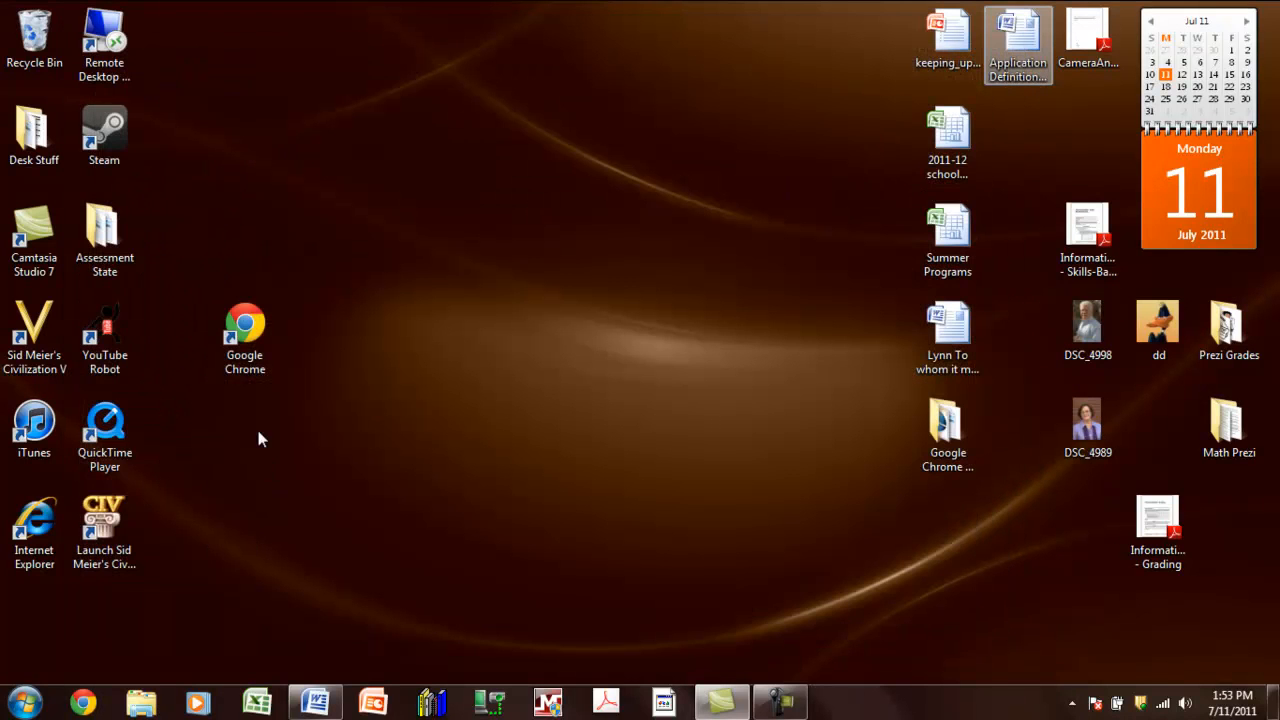
pyautogui.click(244, 336)
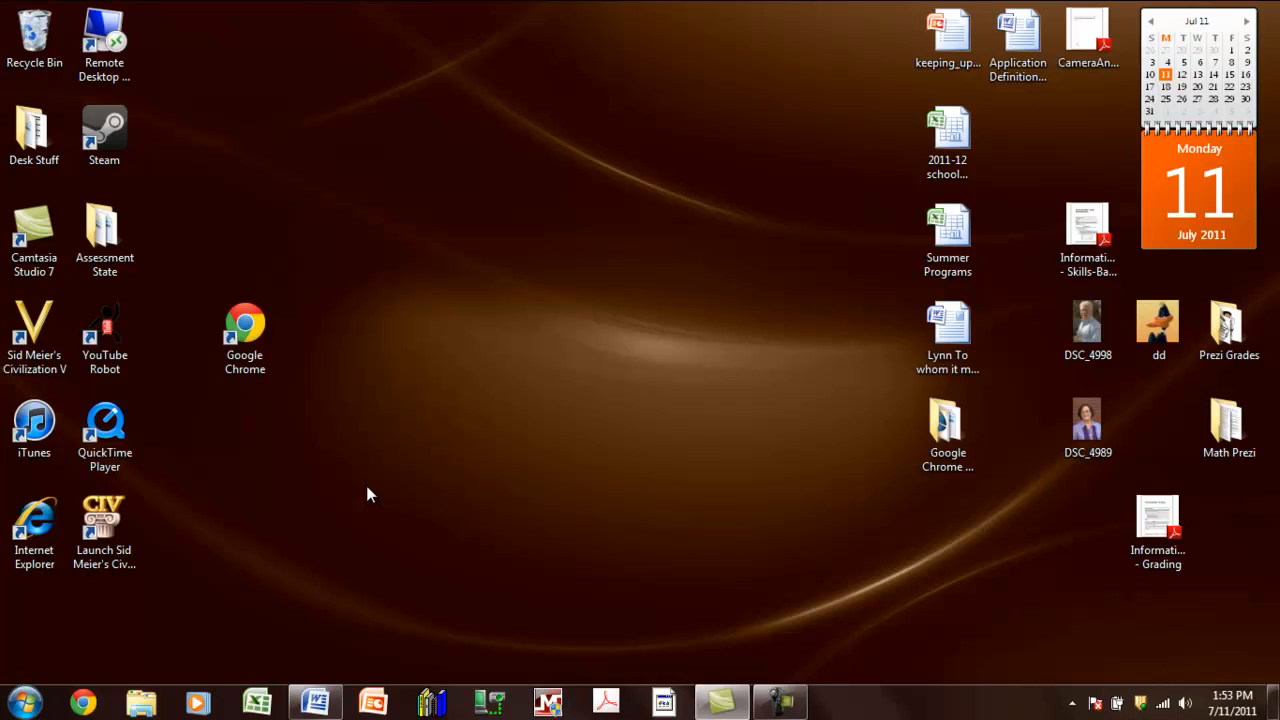
pyautogui.moveTo(210, 646)
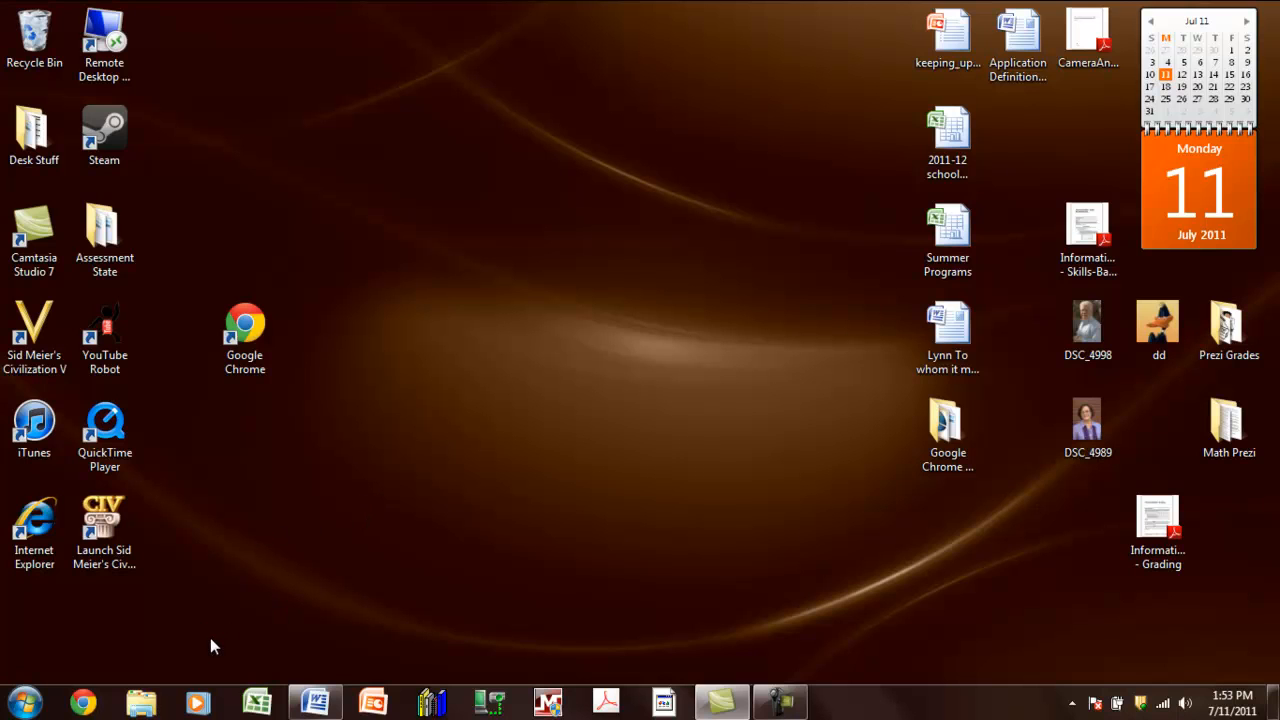
pyautogui.moveTo(60, 624)
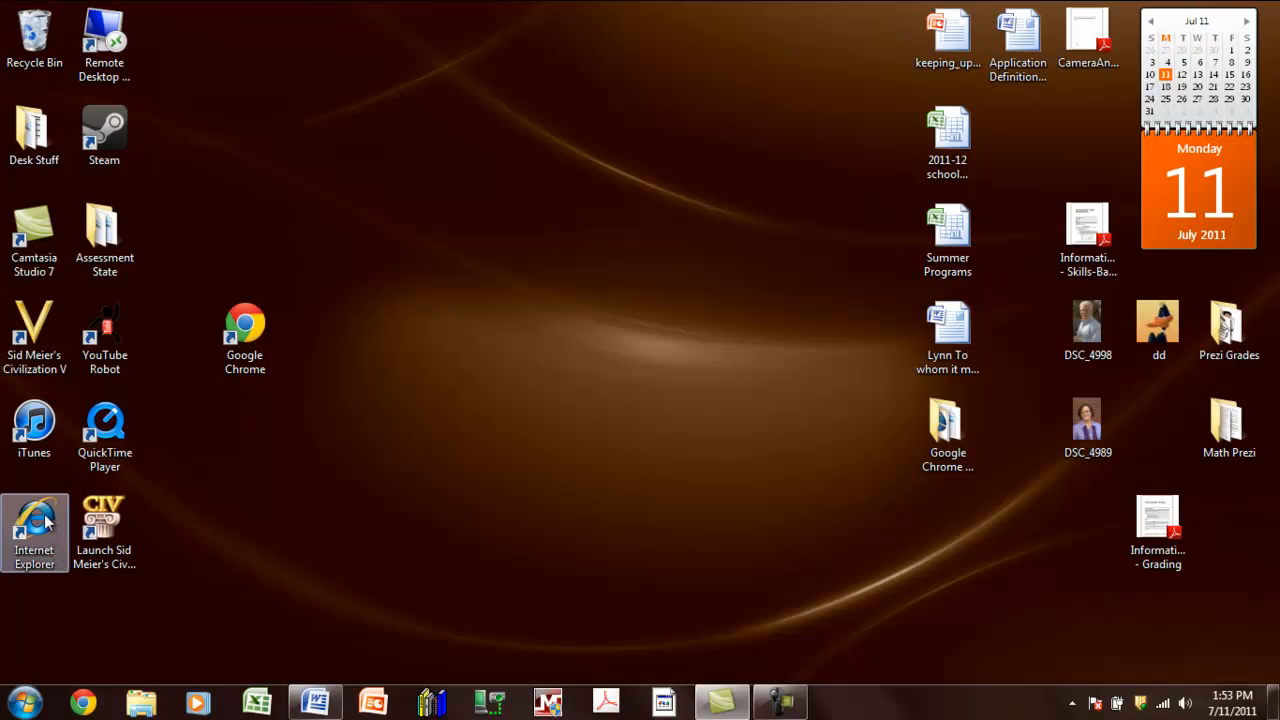
# Delete the Internet Explorer desktop shortcut and confirm sending it to the Recycle Bin
pyautogui.rightClick(34, 530)
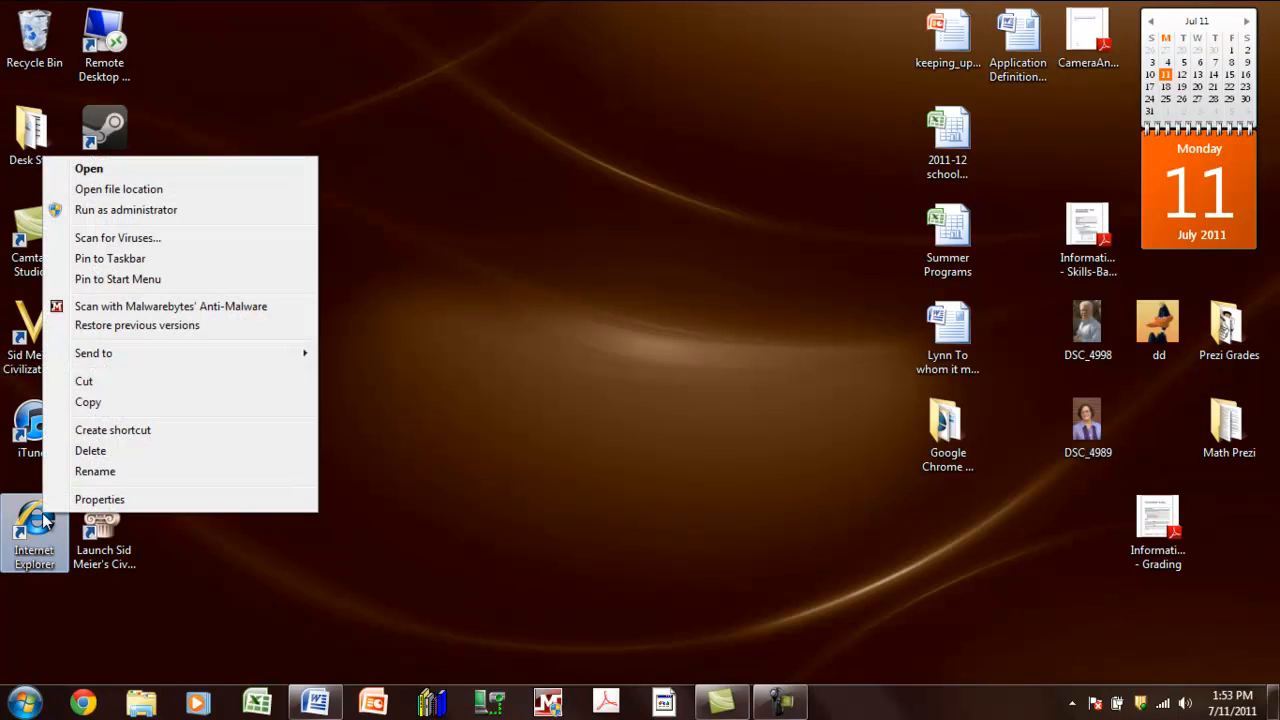
pyautogui.moveTo(184, 460)
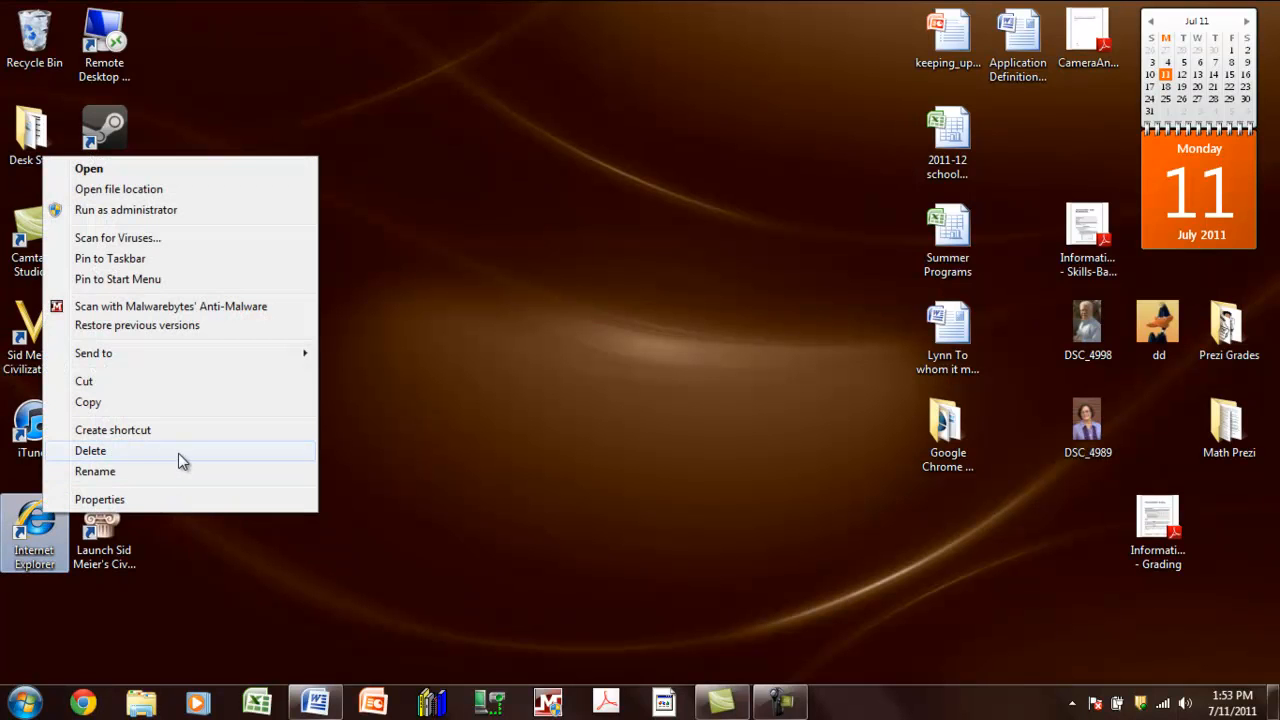
pyautogui.click(90, 450)
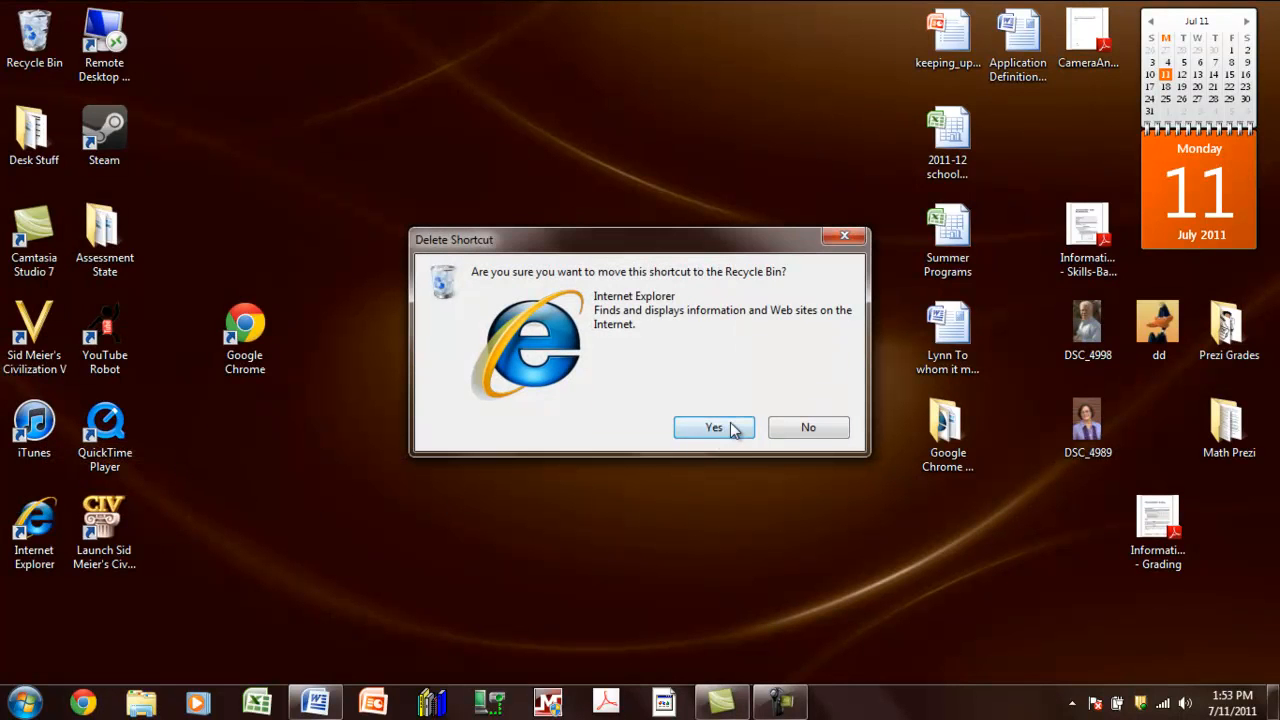
pyautogui.click(714, 428)
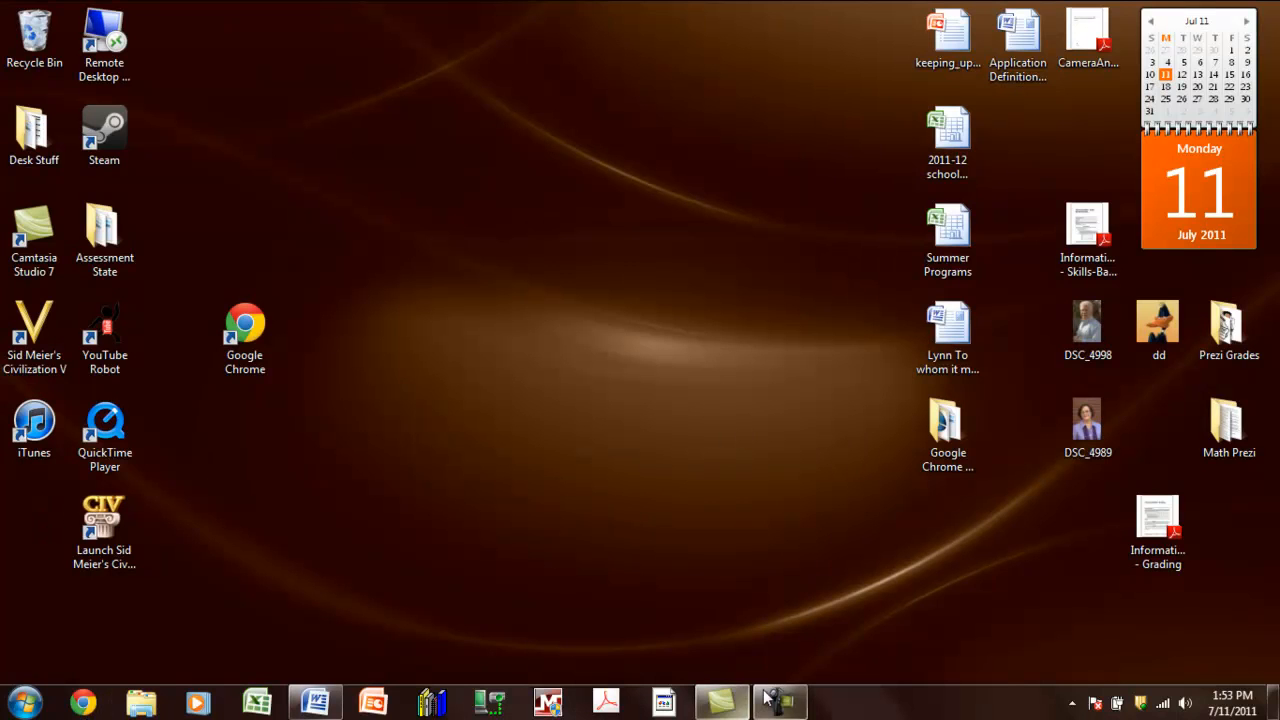
pyautogui.click(778, 700)
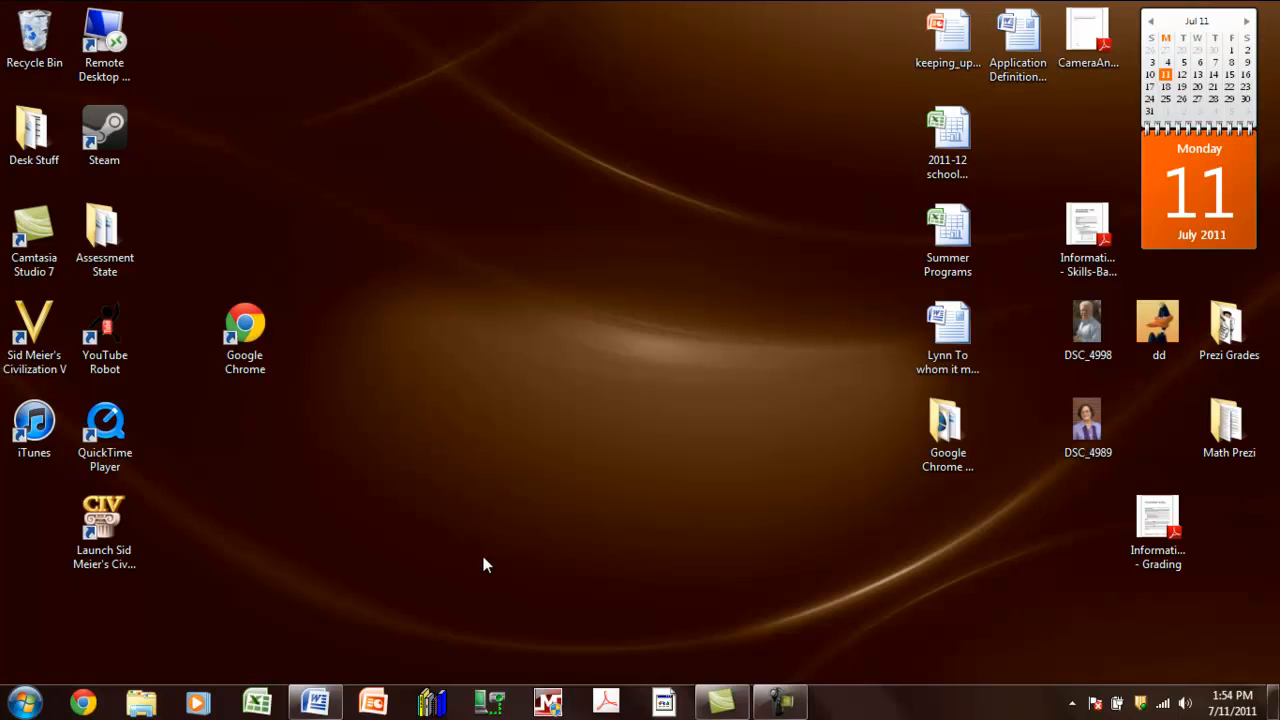
pyautogui.moveTo(416, 550)
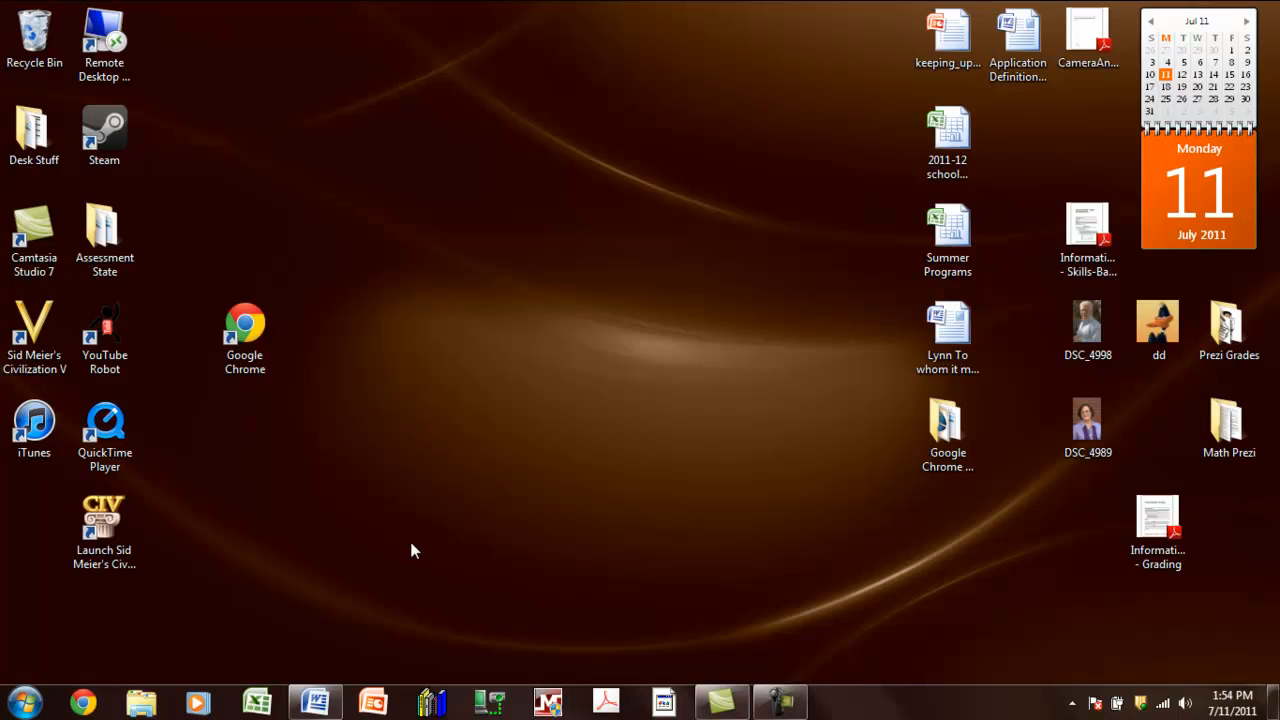
pyautogui.moveTo(230, 556)
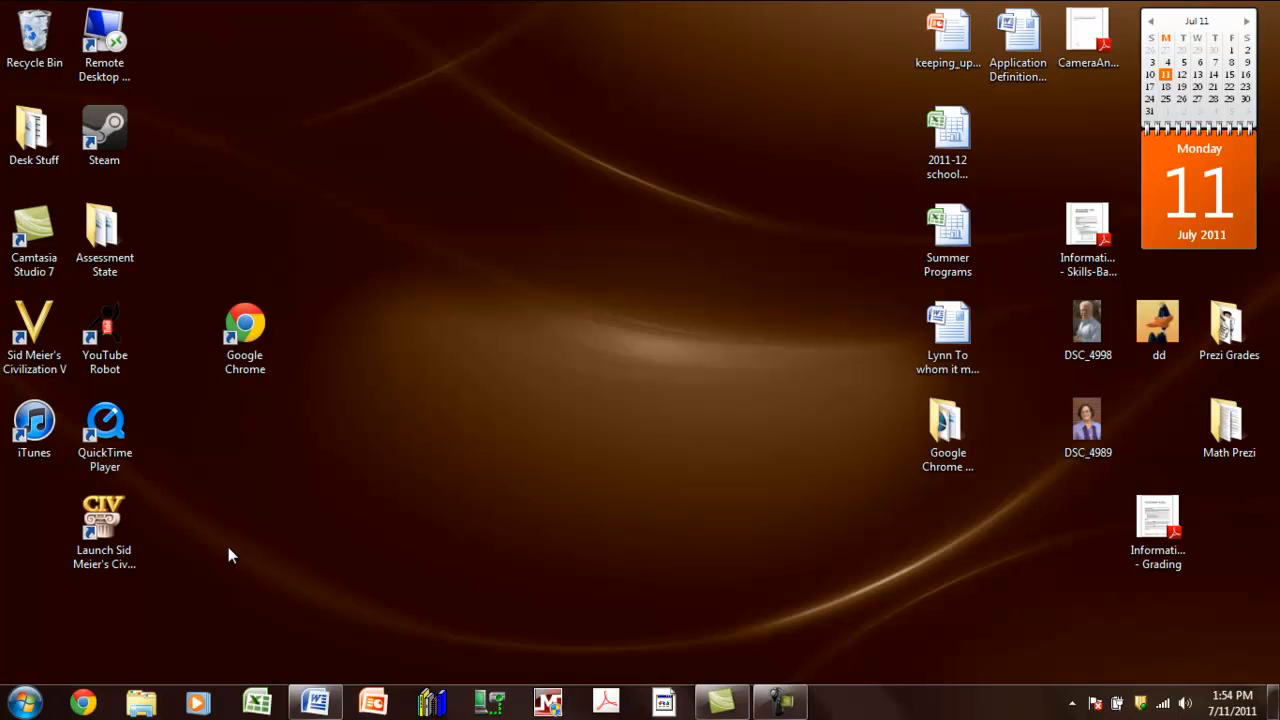
pyautogui.moveTo(128, 648)
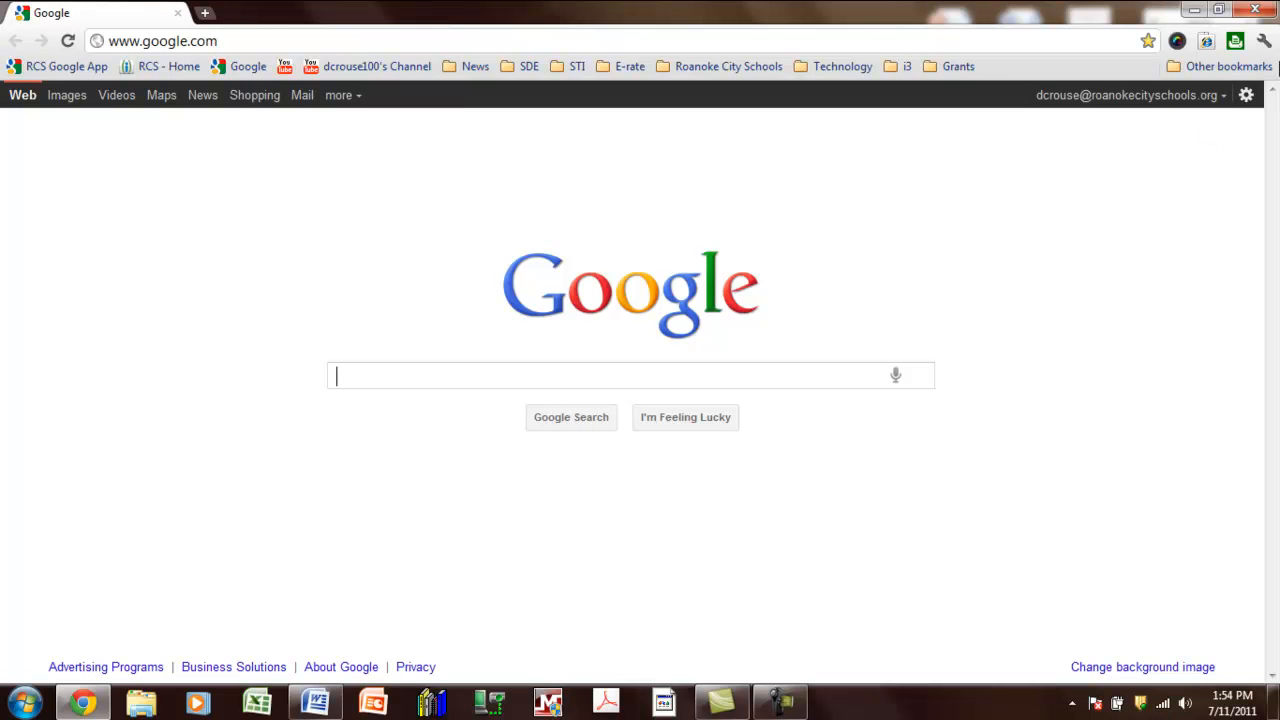
# Reach Chrome's Options page via the wrench menu and select Personal Stuff
pyautogui.click(1264, 40)
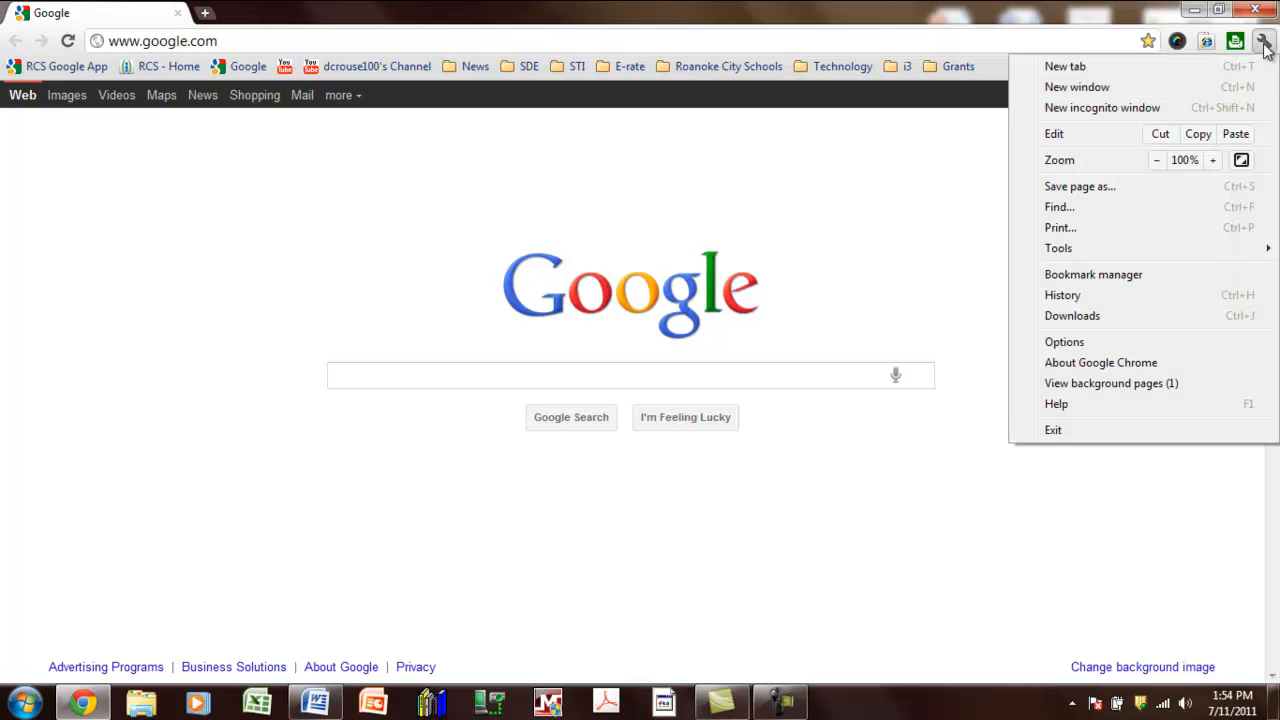
pyautogui.moveTo(1064, 342)
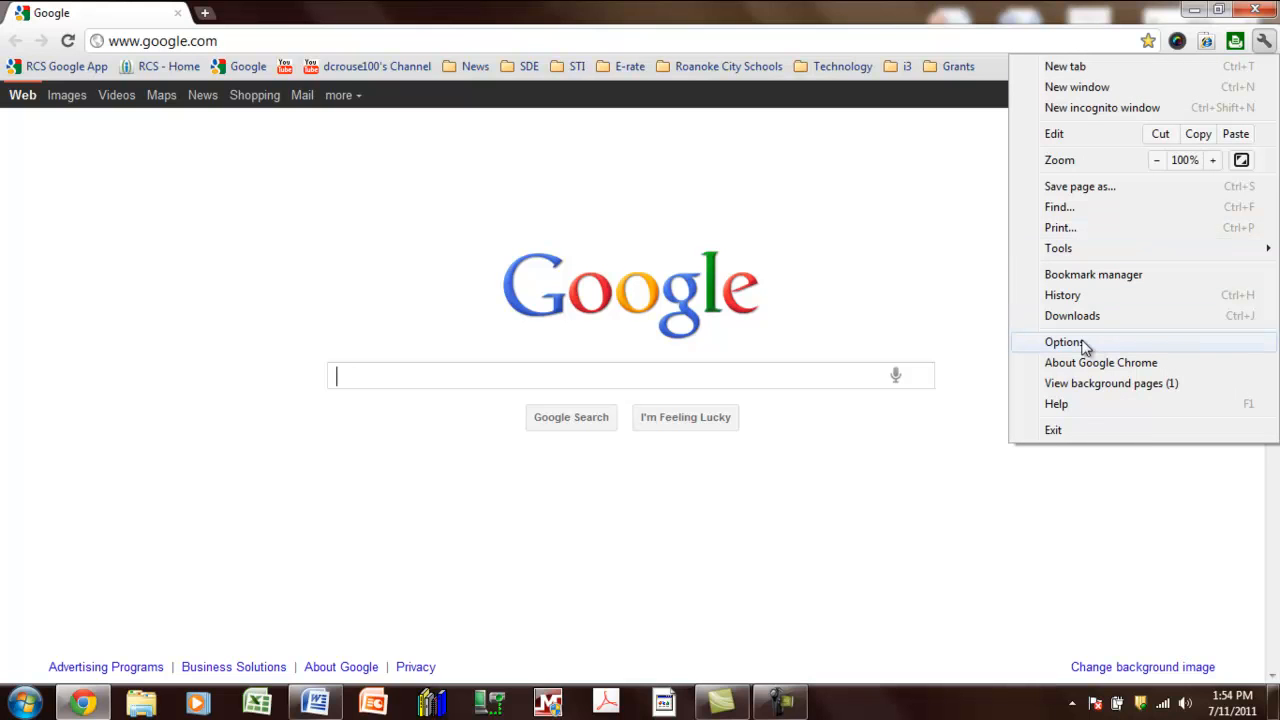
pyautogui.click(1064, 340)
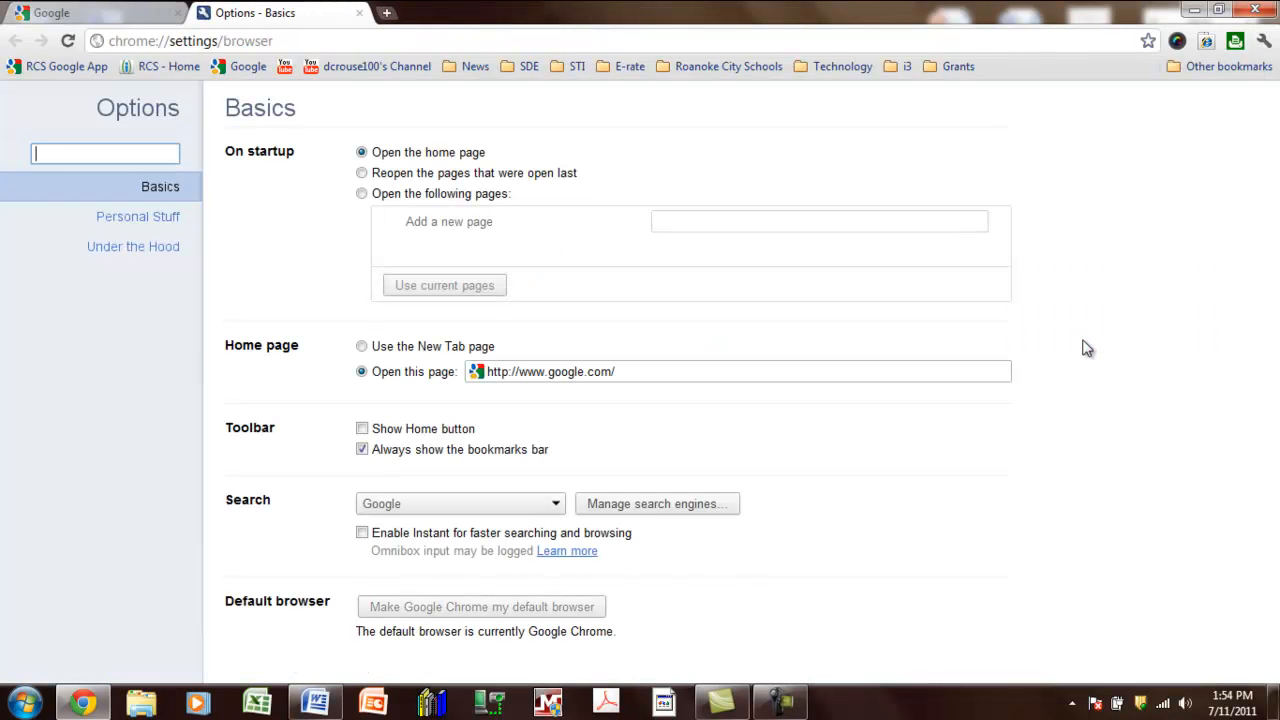
pyautogui.moveTo(1104, 378)
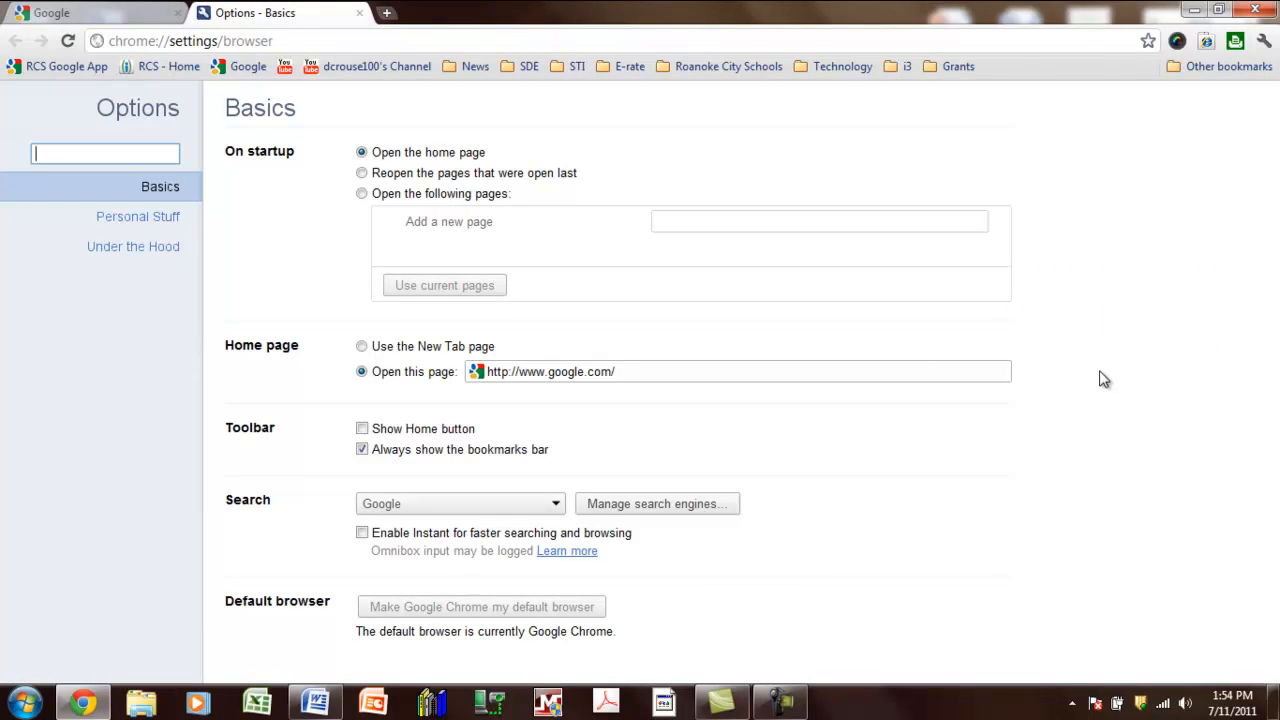
pyautogui.moveTo(124, 222)
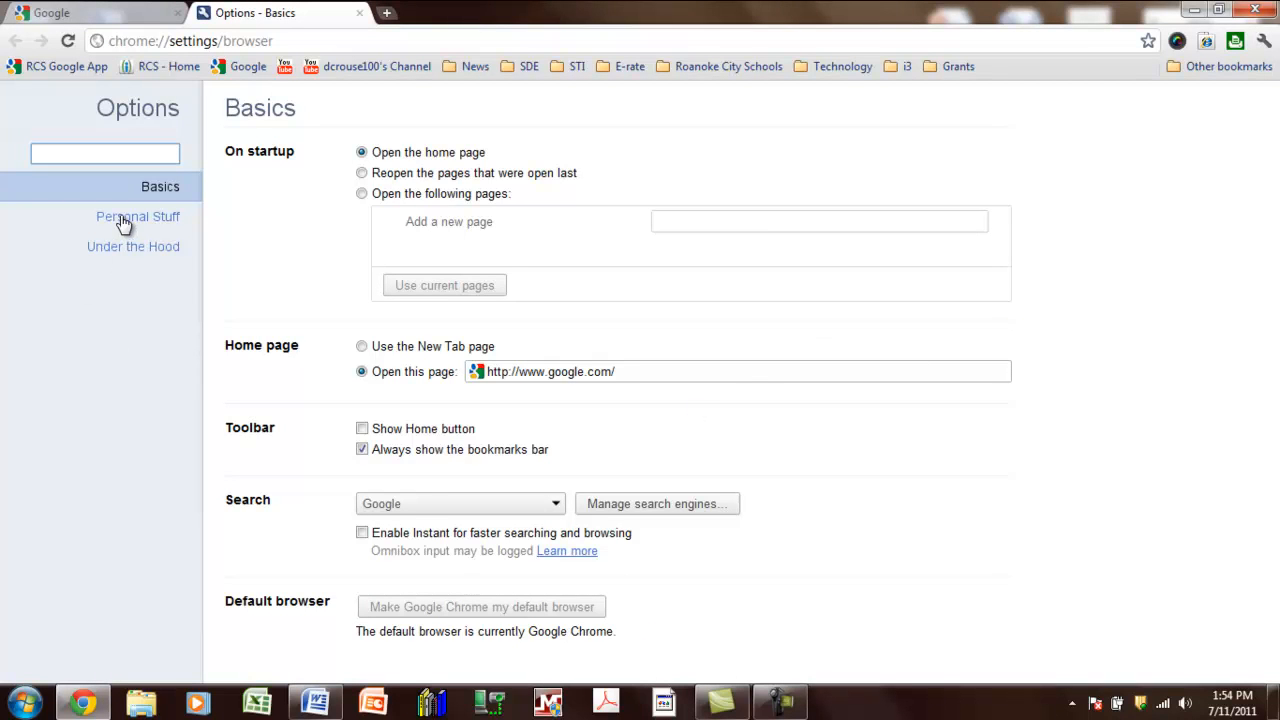
pyautogui.click(138, 216)
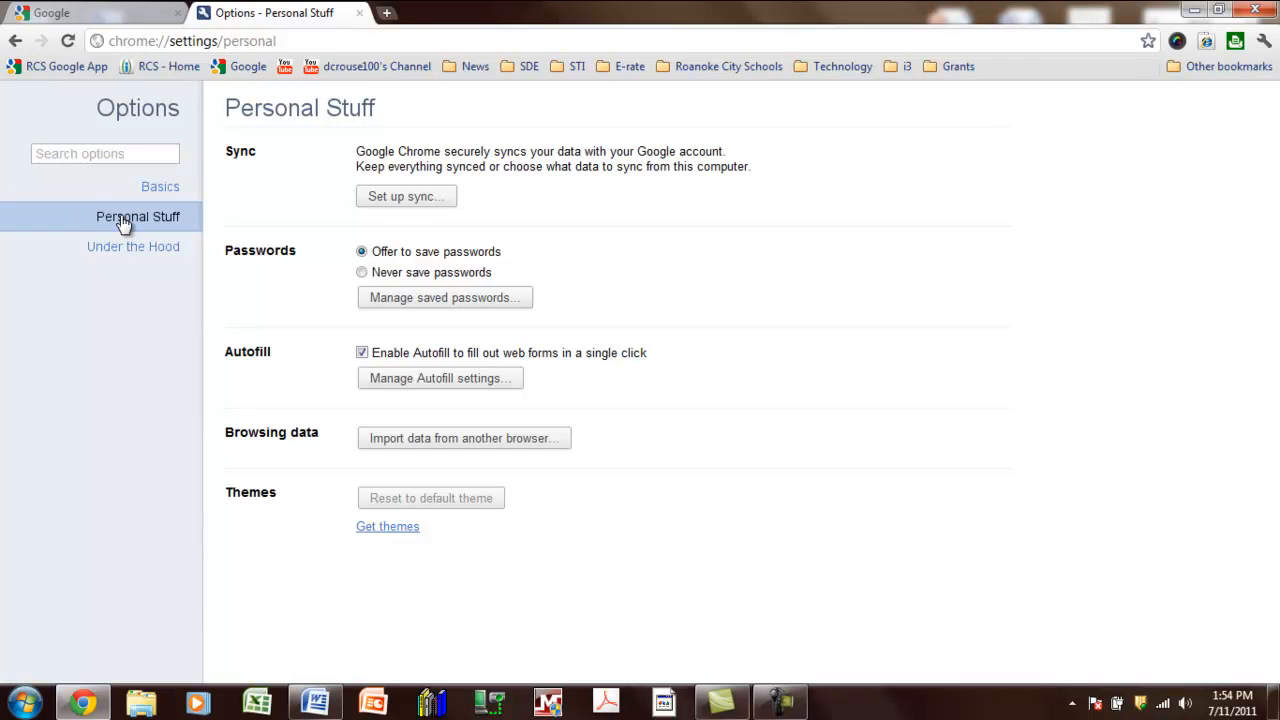
pyautogui.moveTo(324, 456)
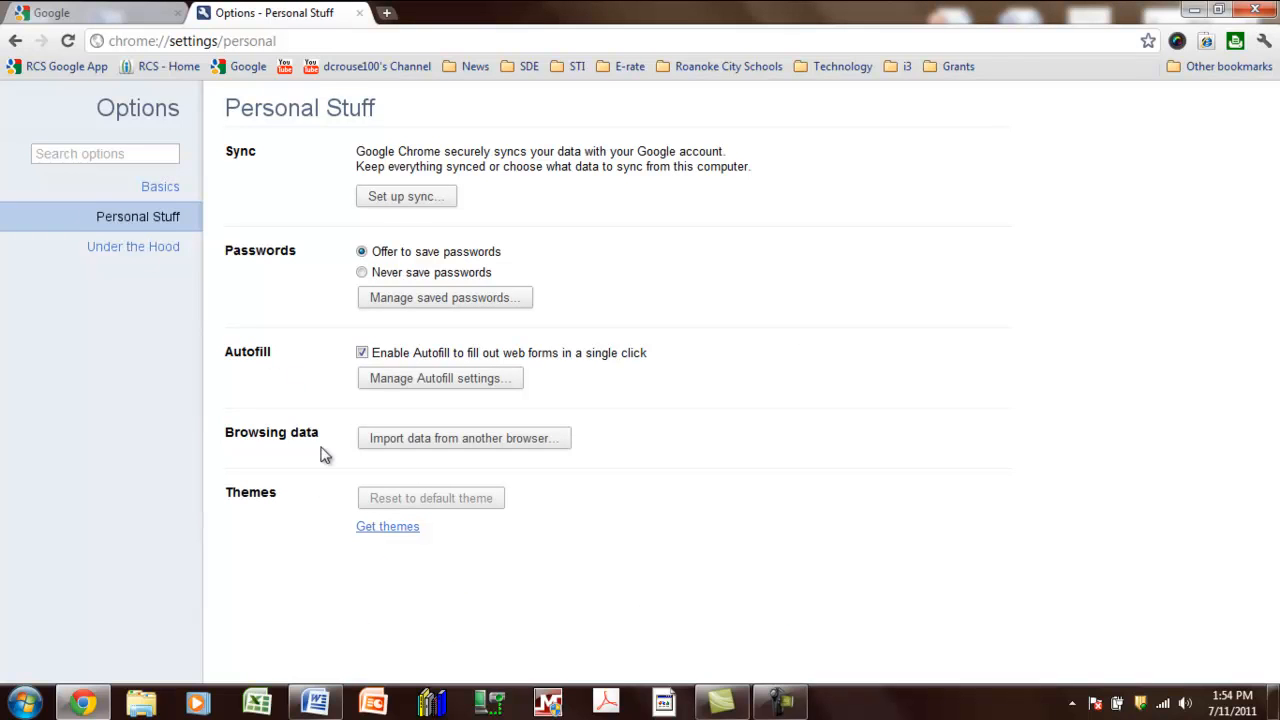
pyautogui.moveTo(350, 424)
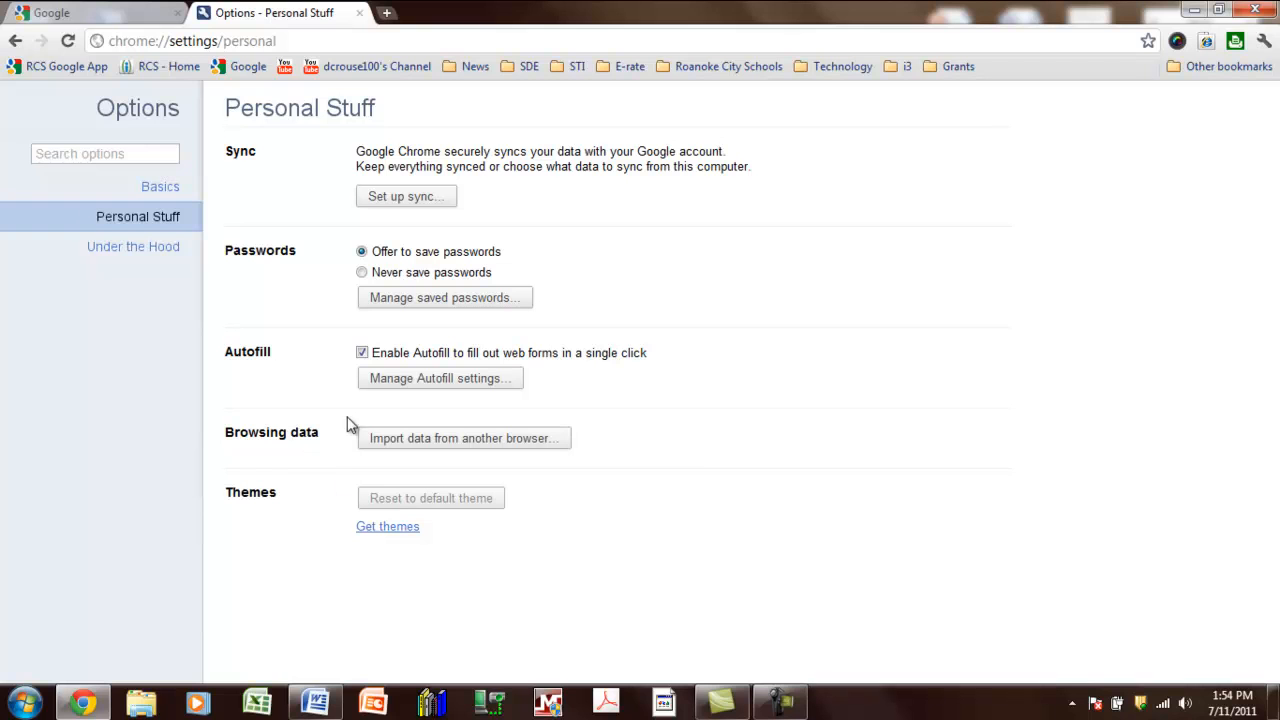
pyautogui.moveTo(378, 444)
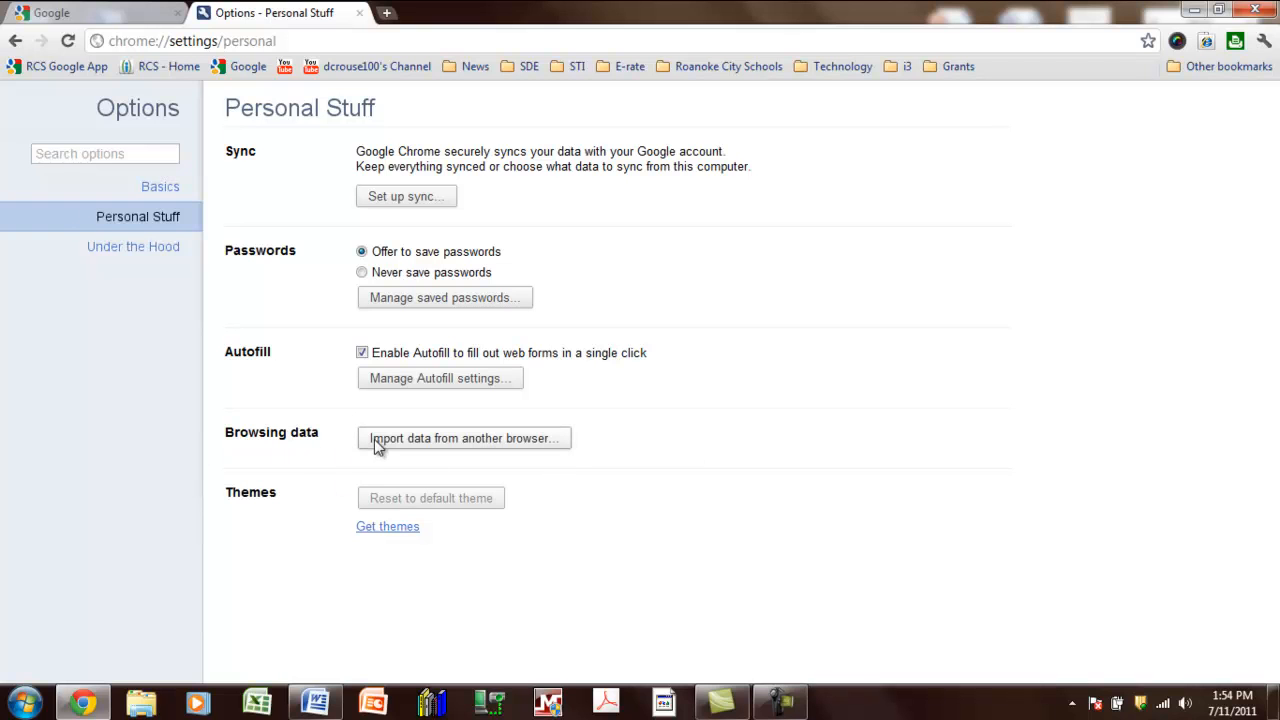
pyautogui.moveTo(504, 448)
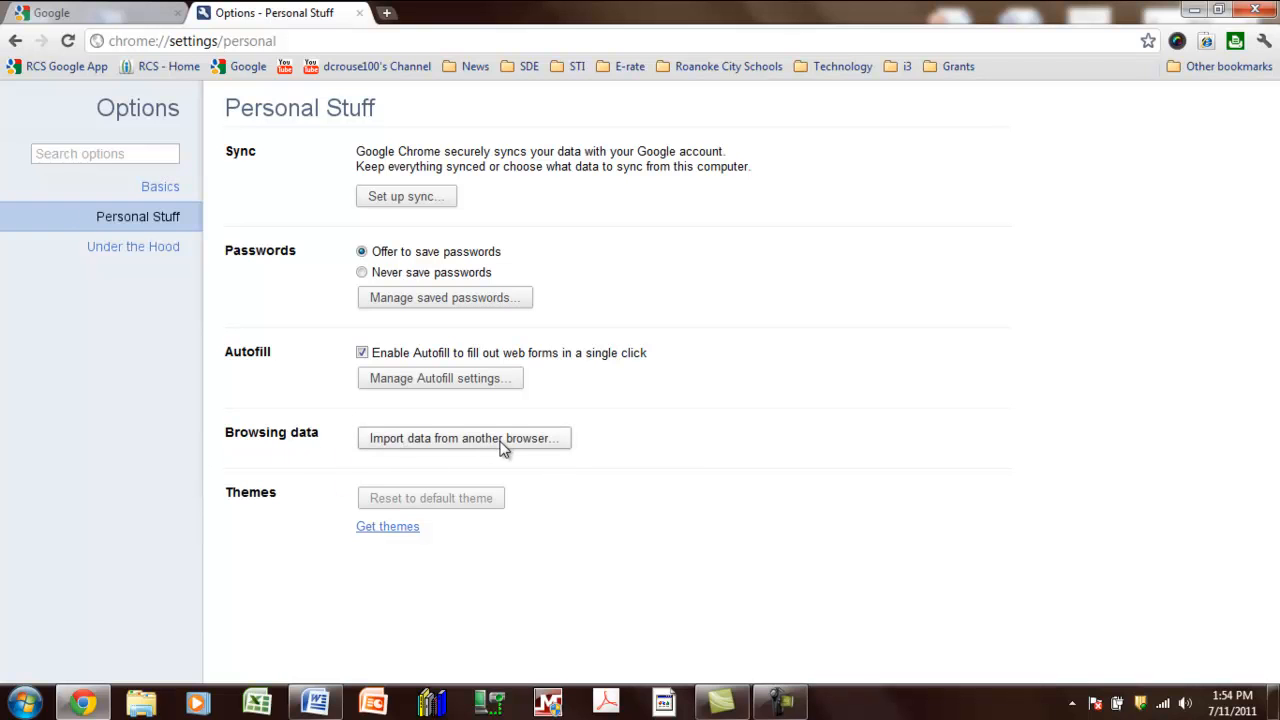
# Start 'Import data from another browser' to show the Import Bookmarks and Settings dialog
pyautogui.click(464, 438)
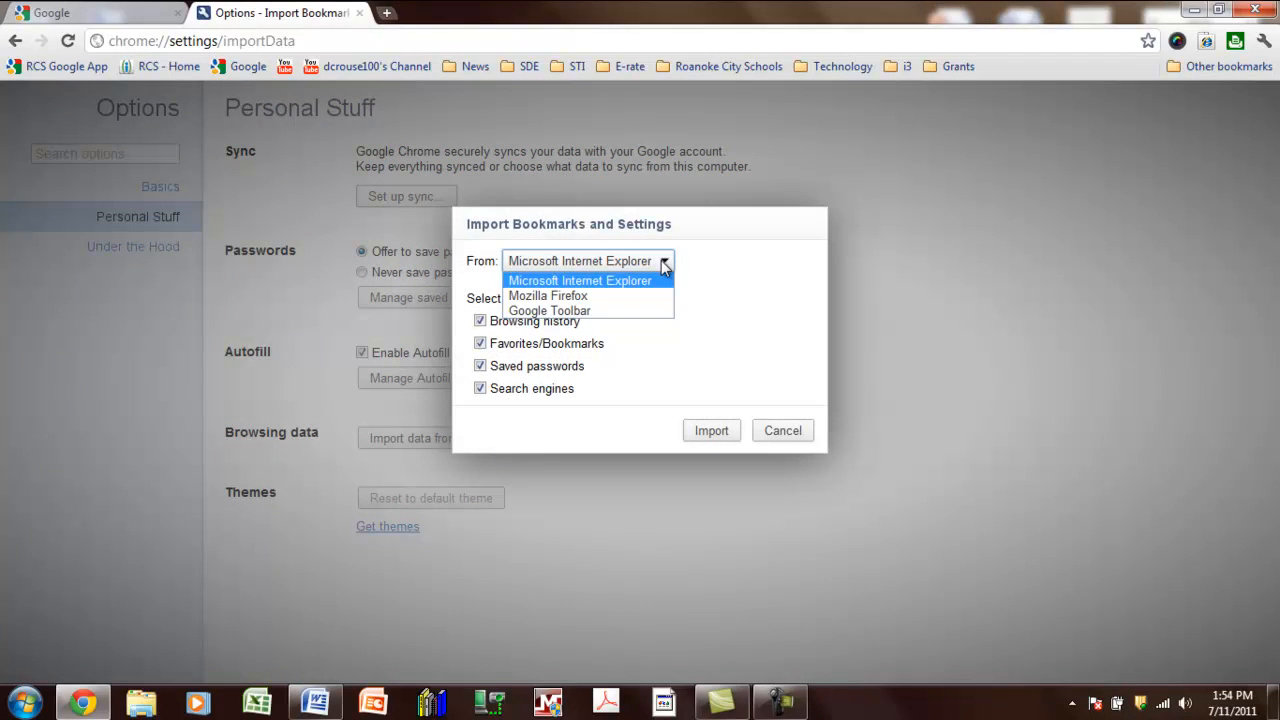
# Choose Microsoft Internet Explorer as the import source, then cancel the dialog
pyautogui.click(580, 280)
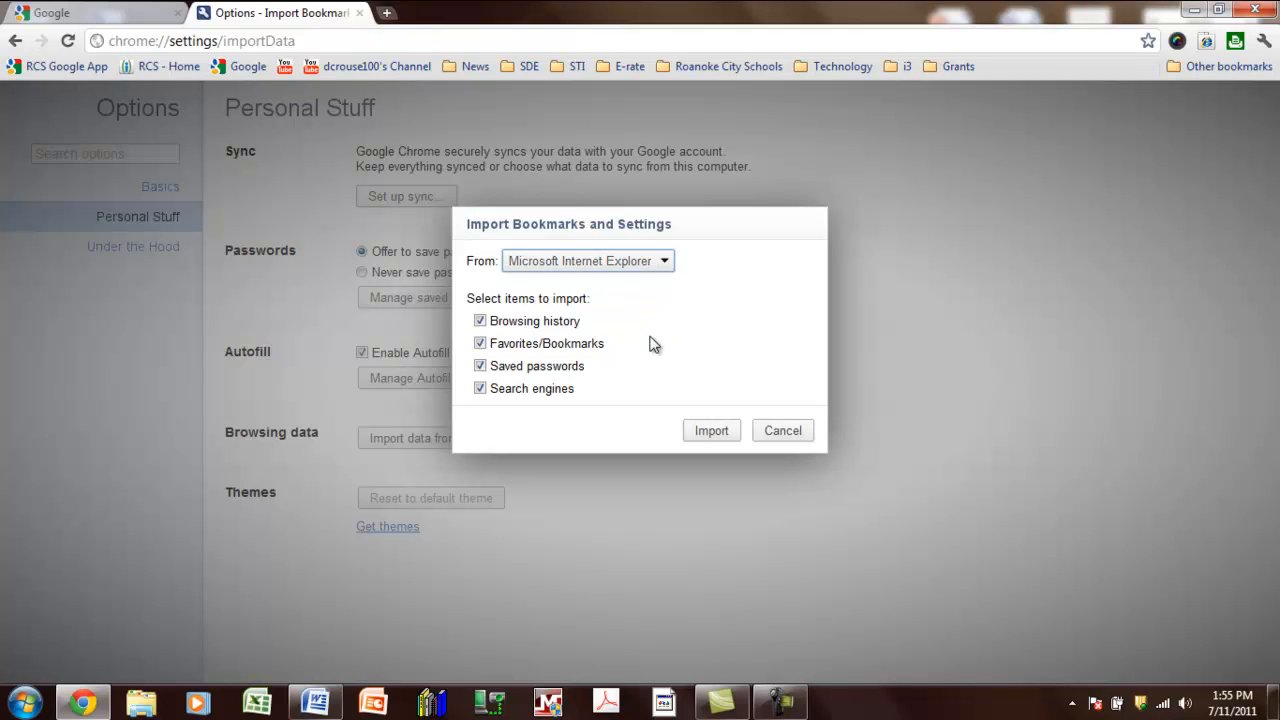
pyautogui.moveTo(644, 280)
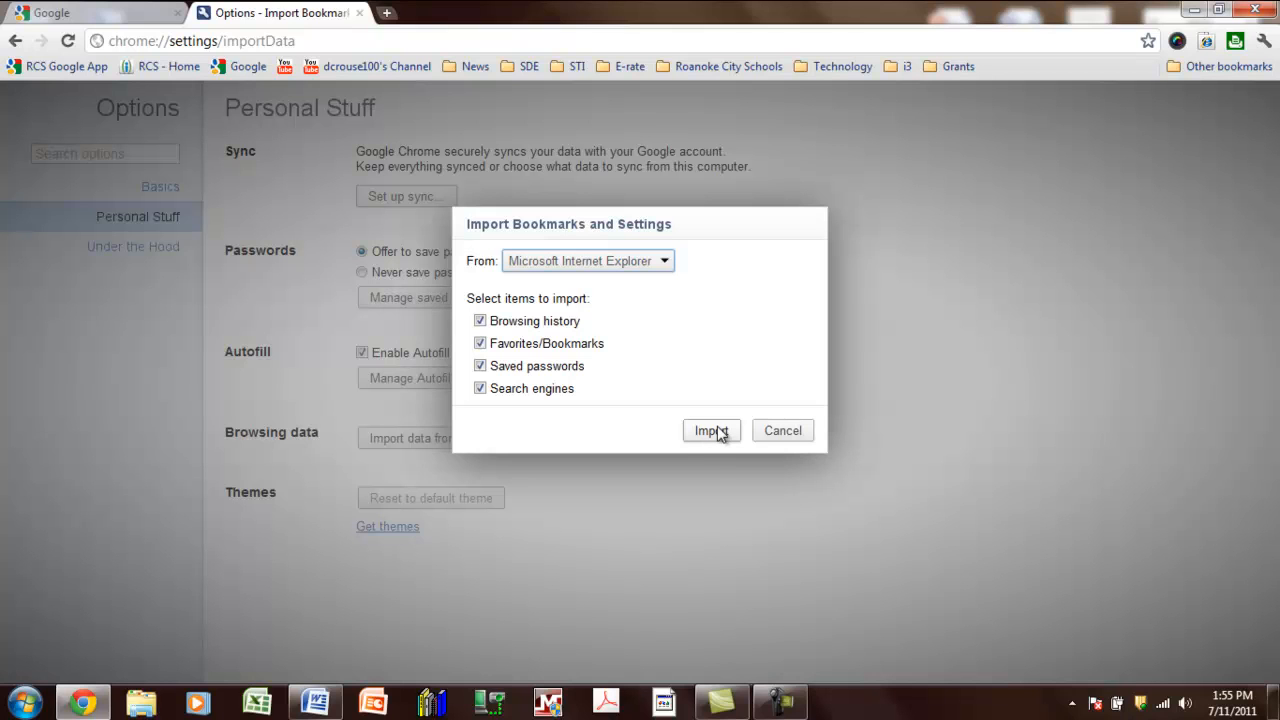
pyautogui.moveTo(782, 430)
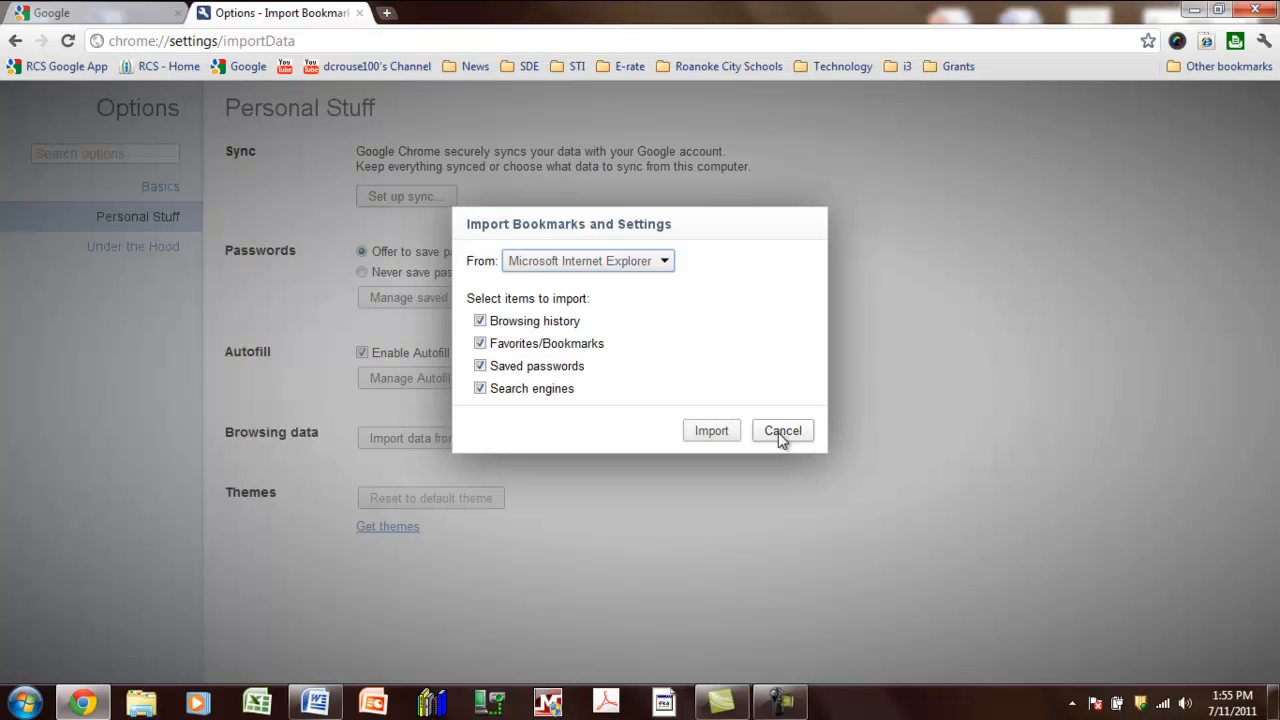
pyautogui.click(782, 430)
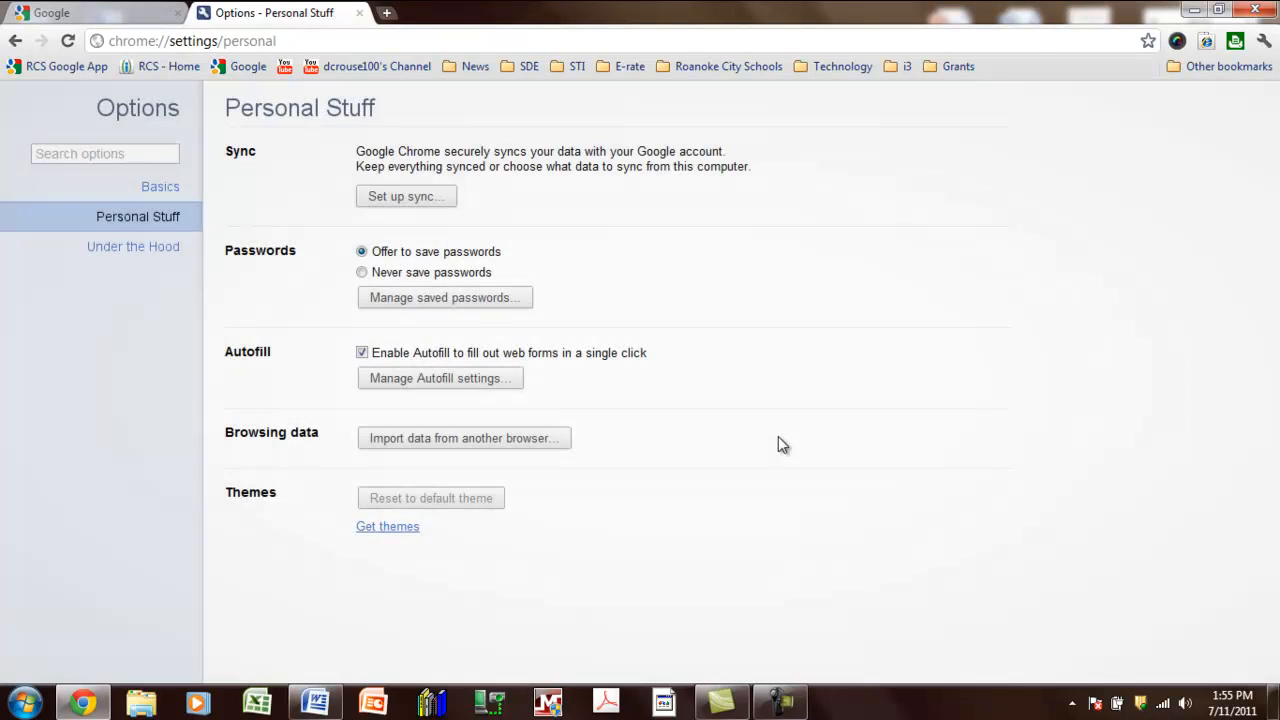
pyautogui.moveTo(880, 304)
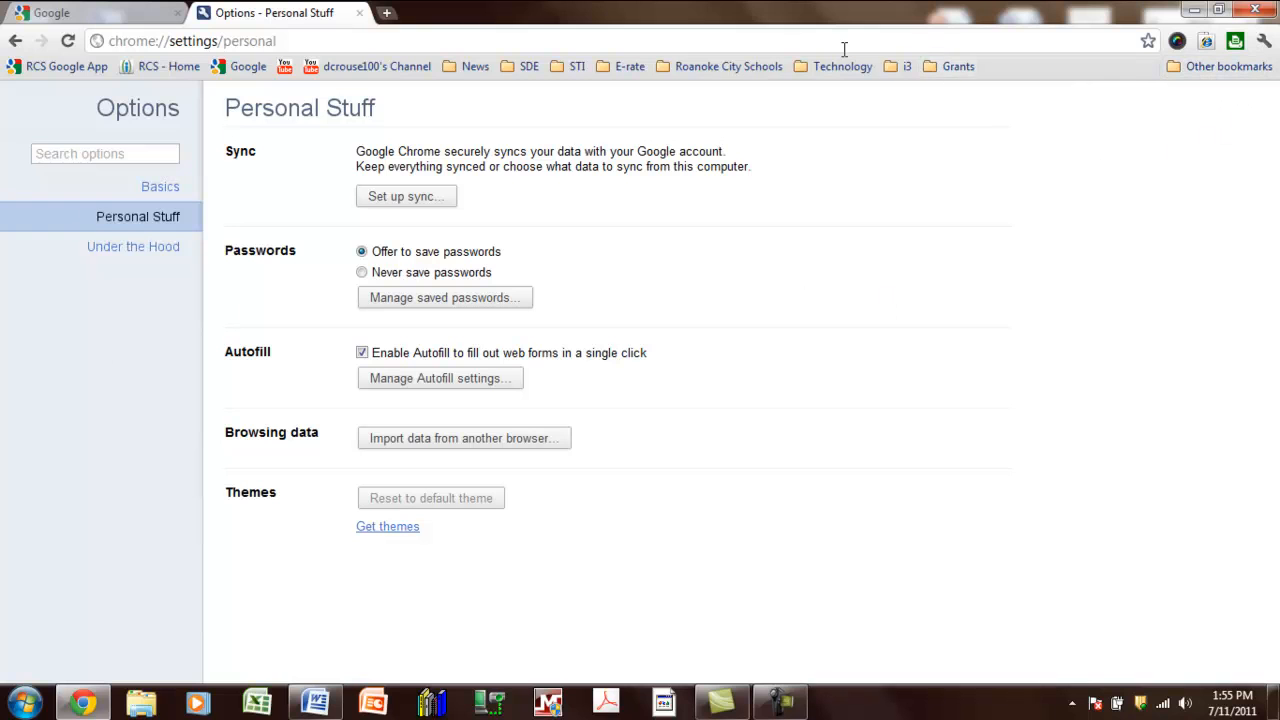
pyautogui.moveTo(844, 48)
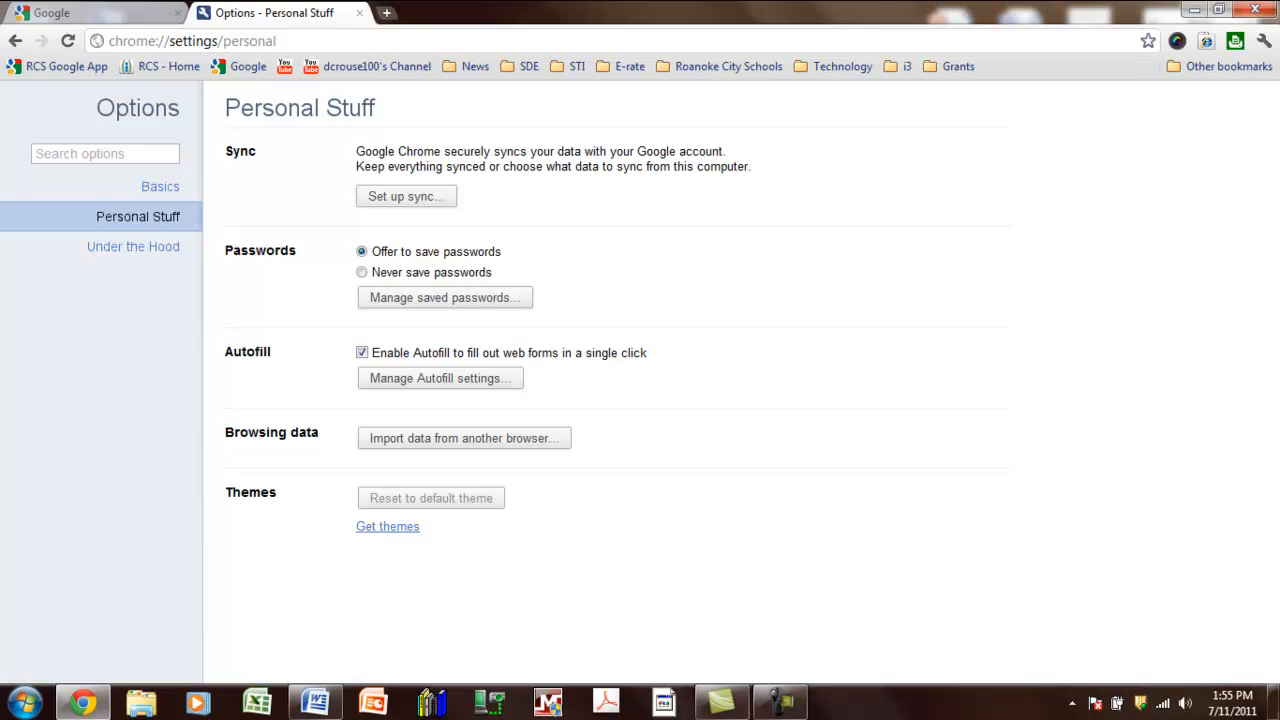
# View the imported favorites under Other bookmarks, then bring up the wrench menu
pyautogui.click(1222, 66)
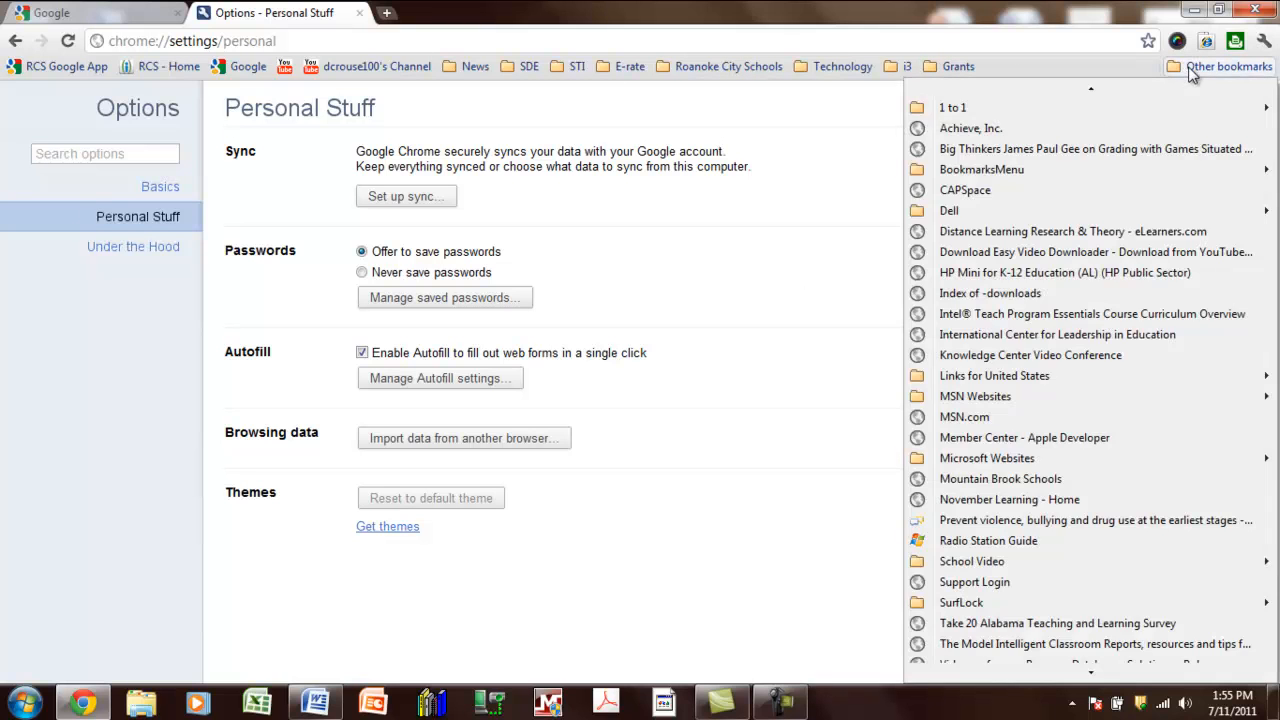
pyautogui.moveTo(988, 540)
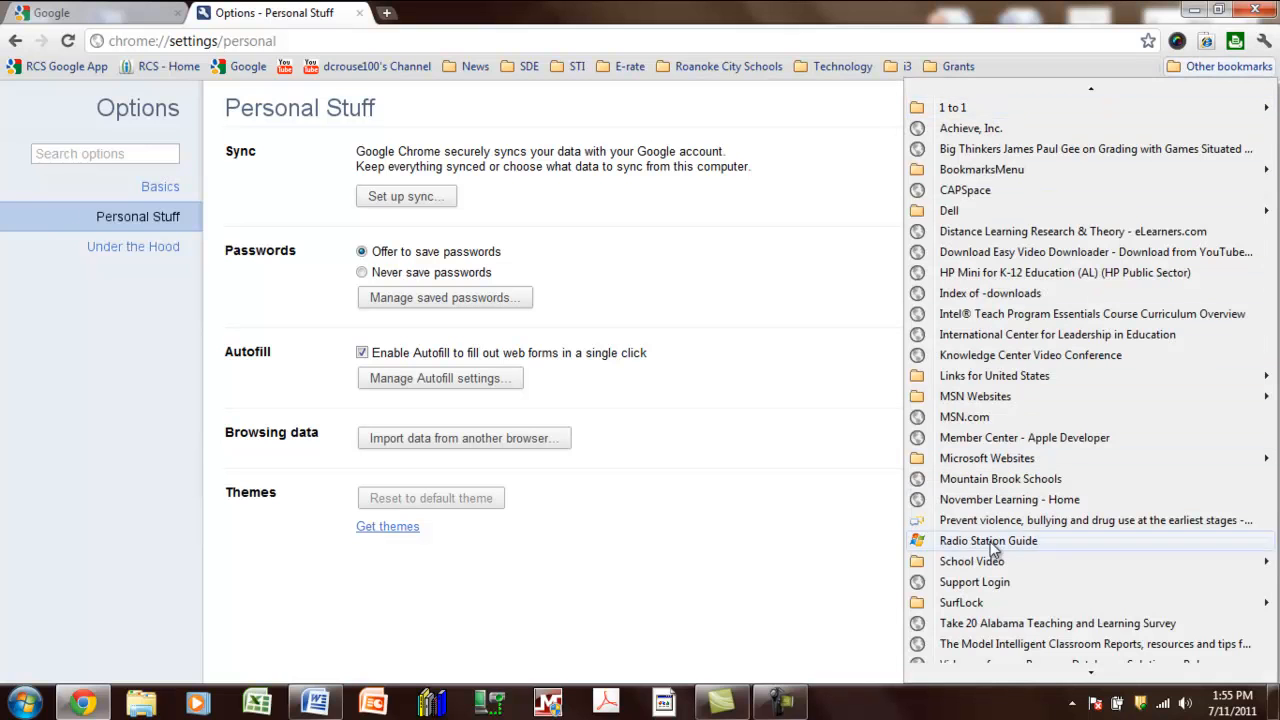
pyautogui.moveTo(984, 108)
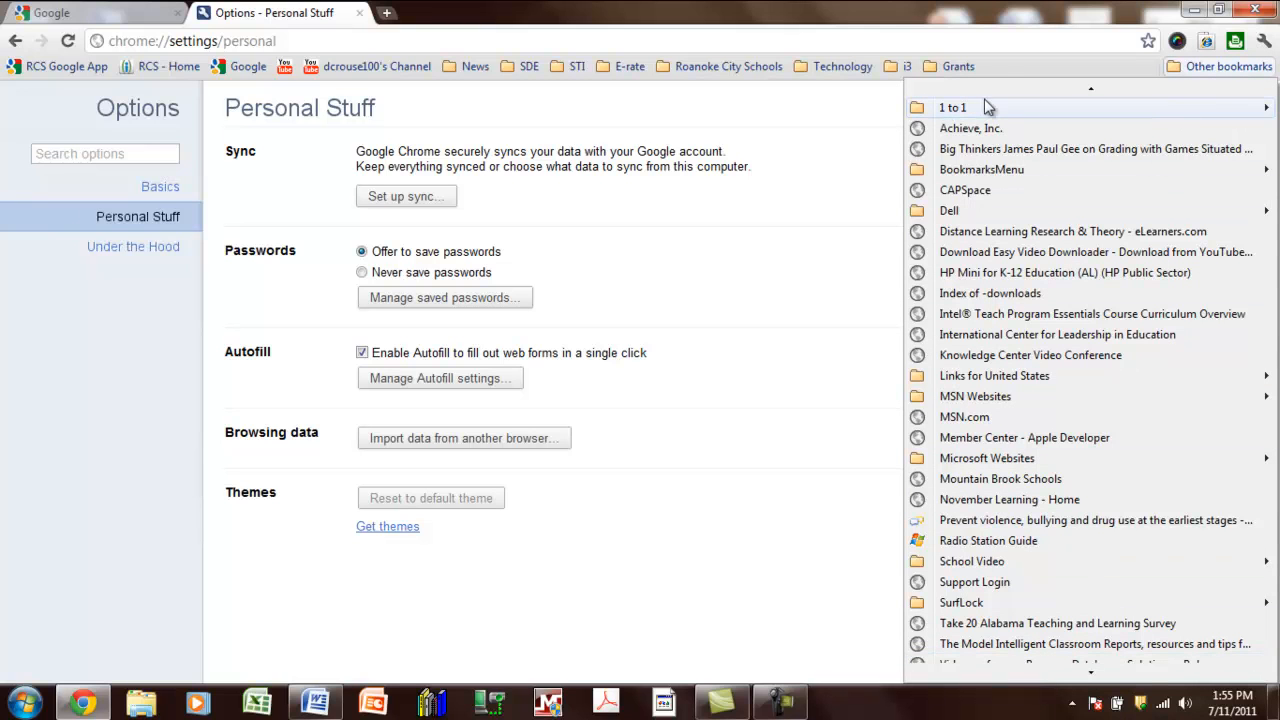
pyautogui.moveTo(1216, 76)
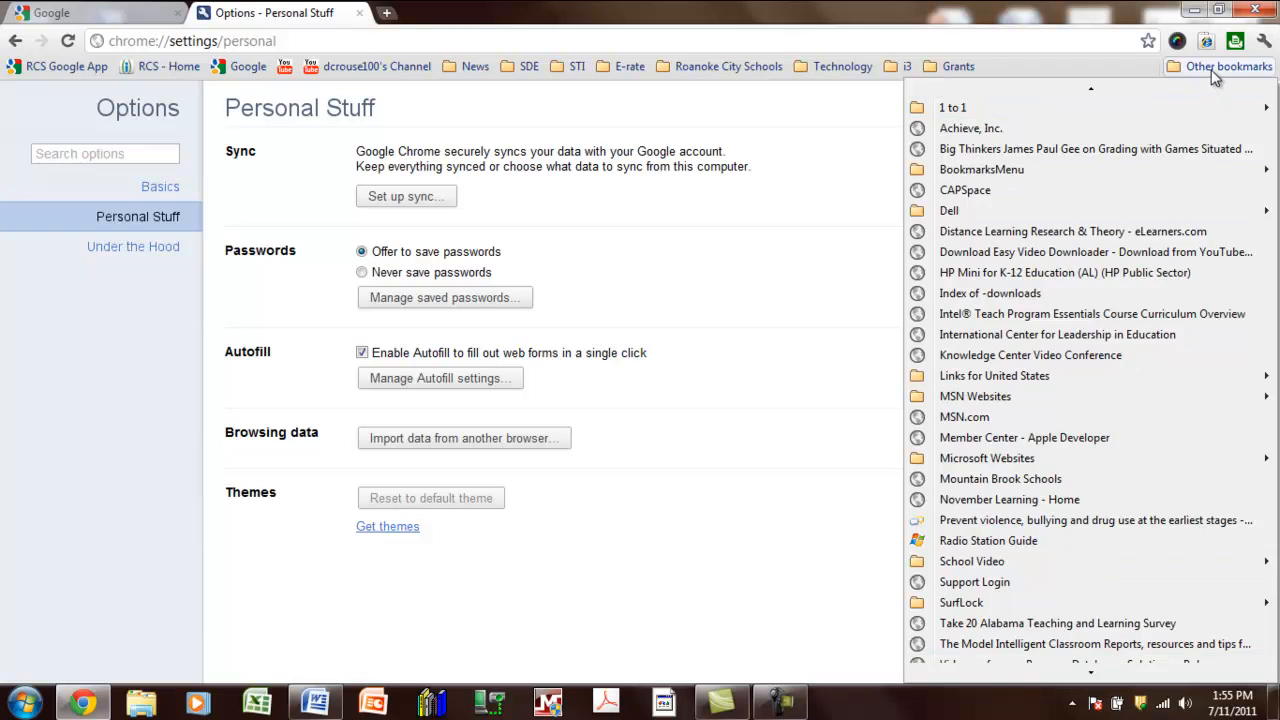
pyautogui.moveTo(1096, 148)
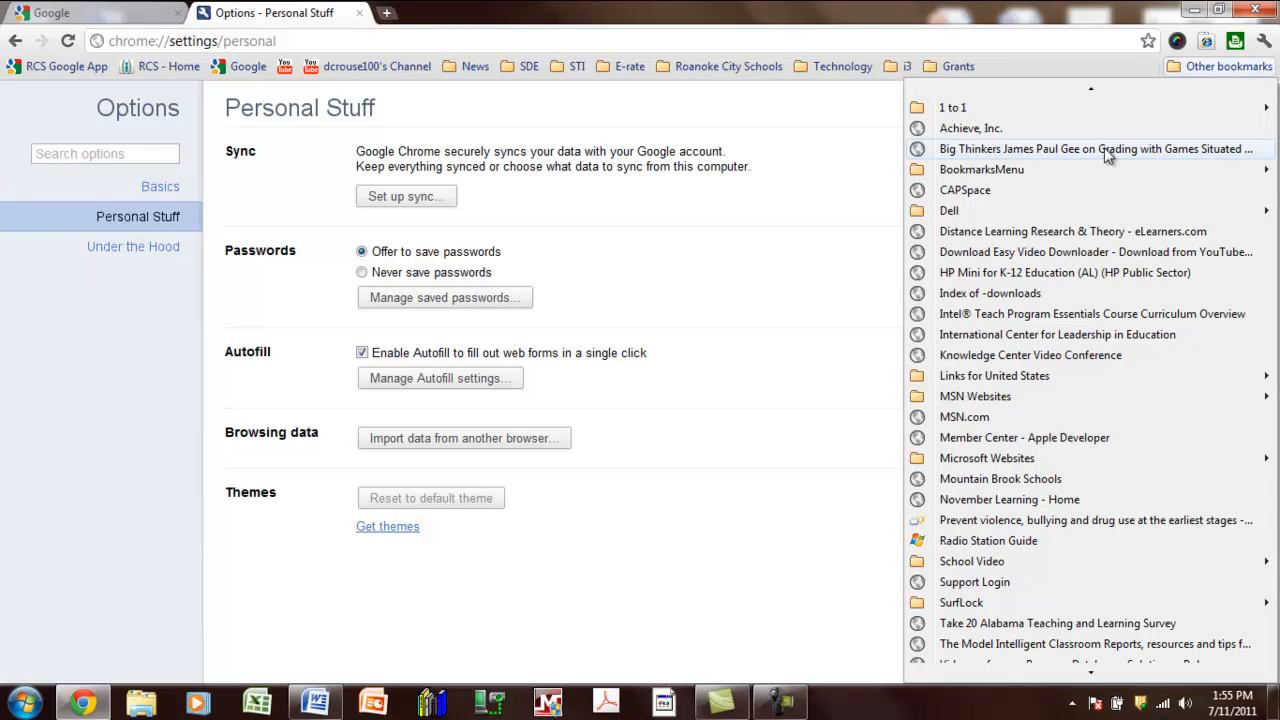
pyautogui.click(1264, 40)
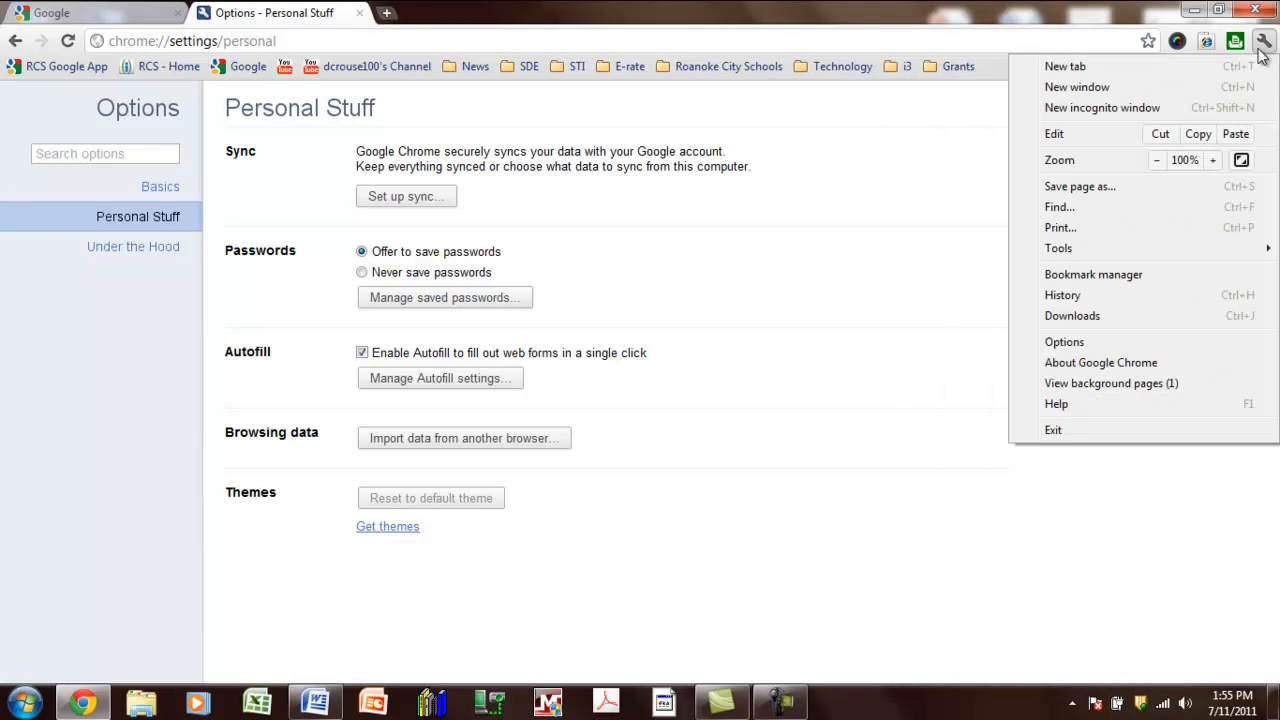
# Show the Bookmark Manager with the Bookmarks bar and Other bookmarks folders
pyautogui.click(1092, 274)
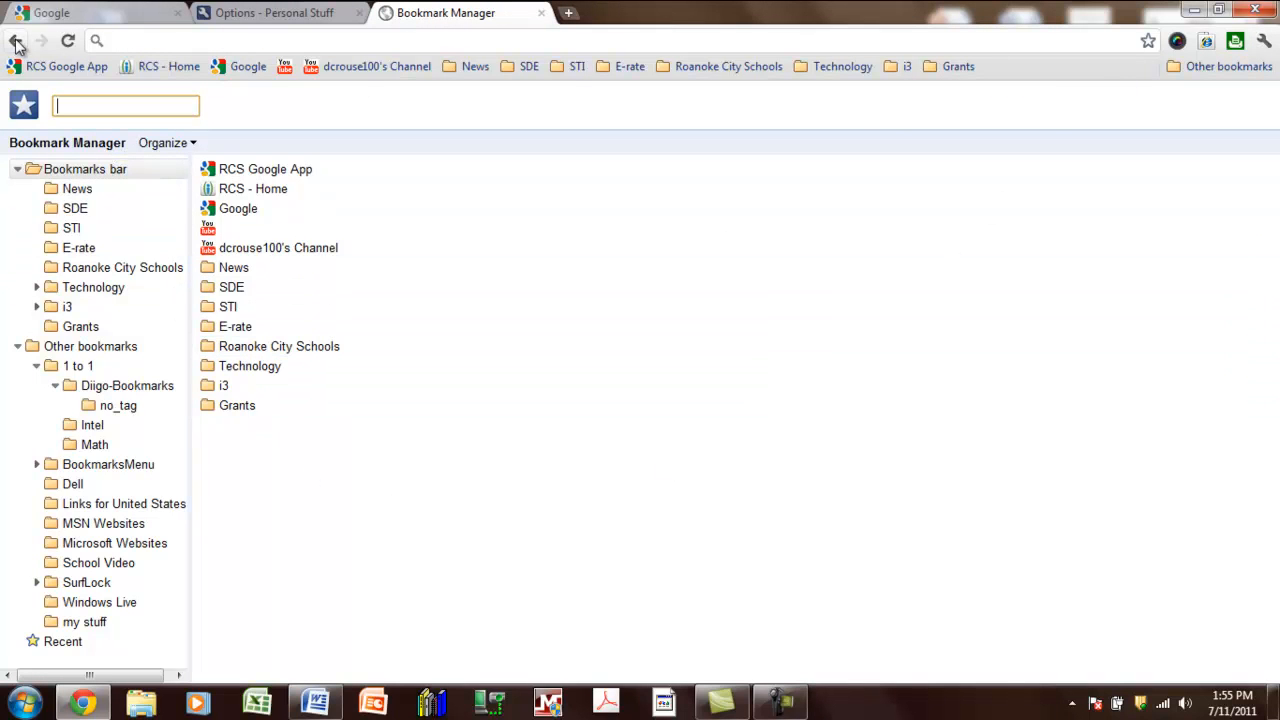
pyautogui.moveTo(16, 40)
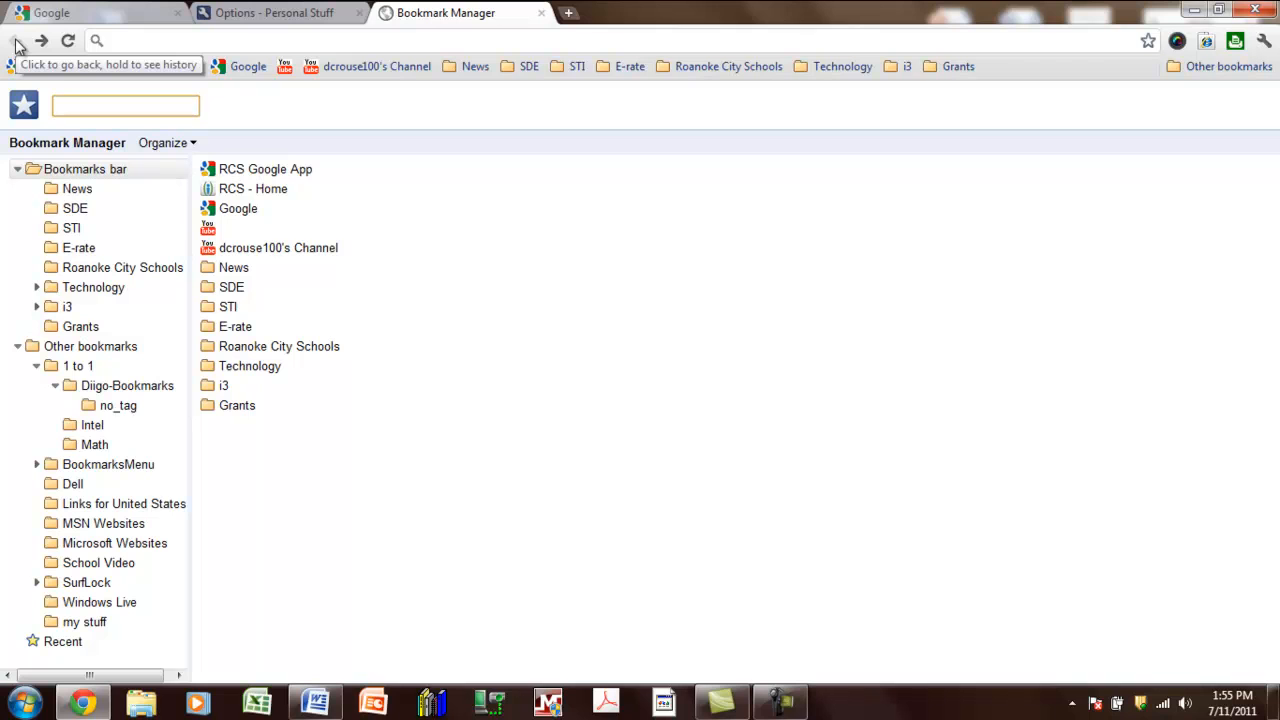
pyautogui.moveTo(268, 132)
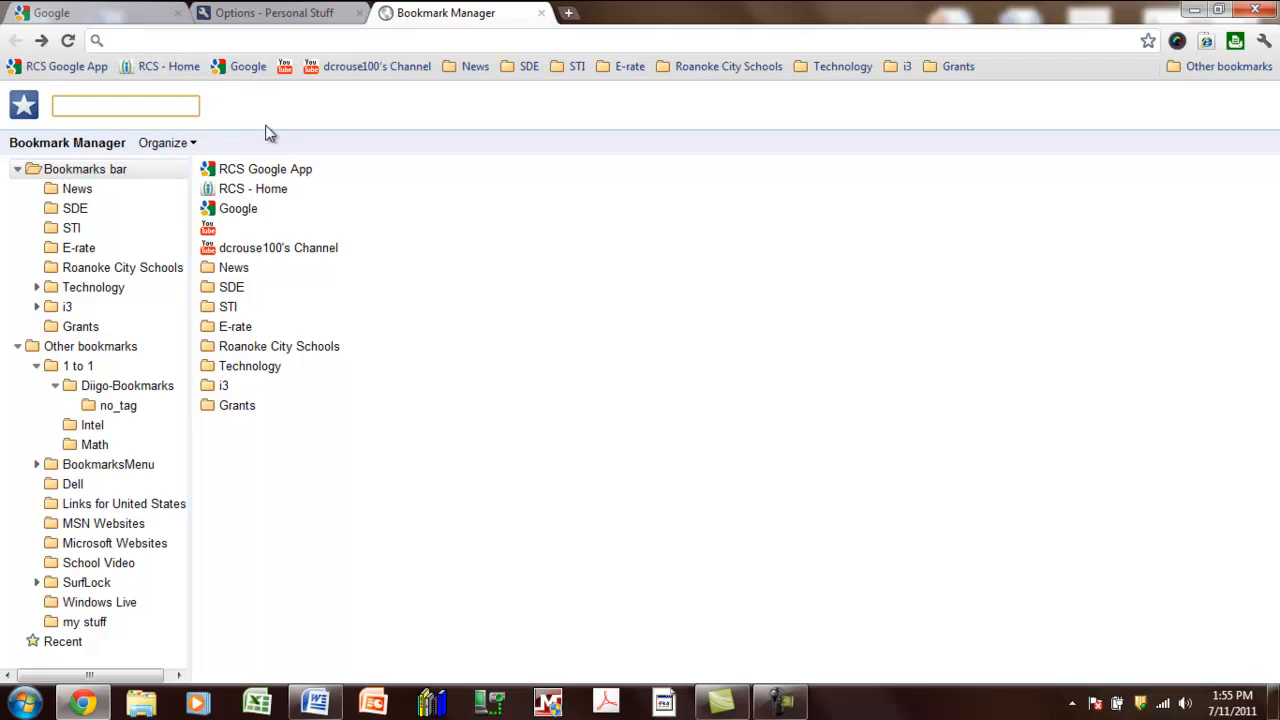